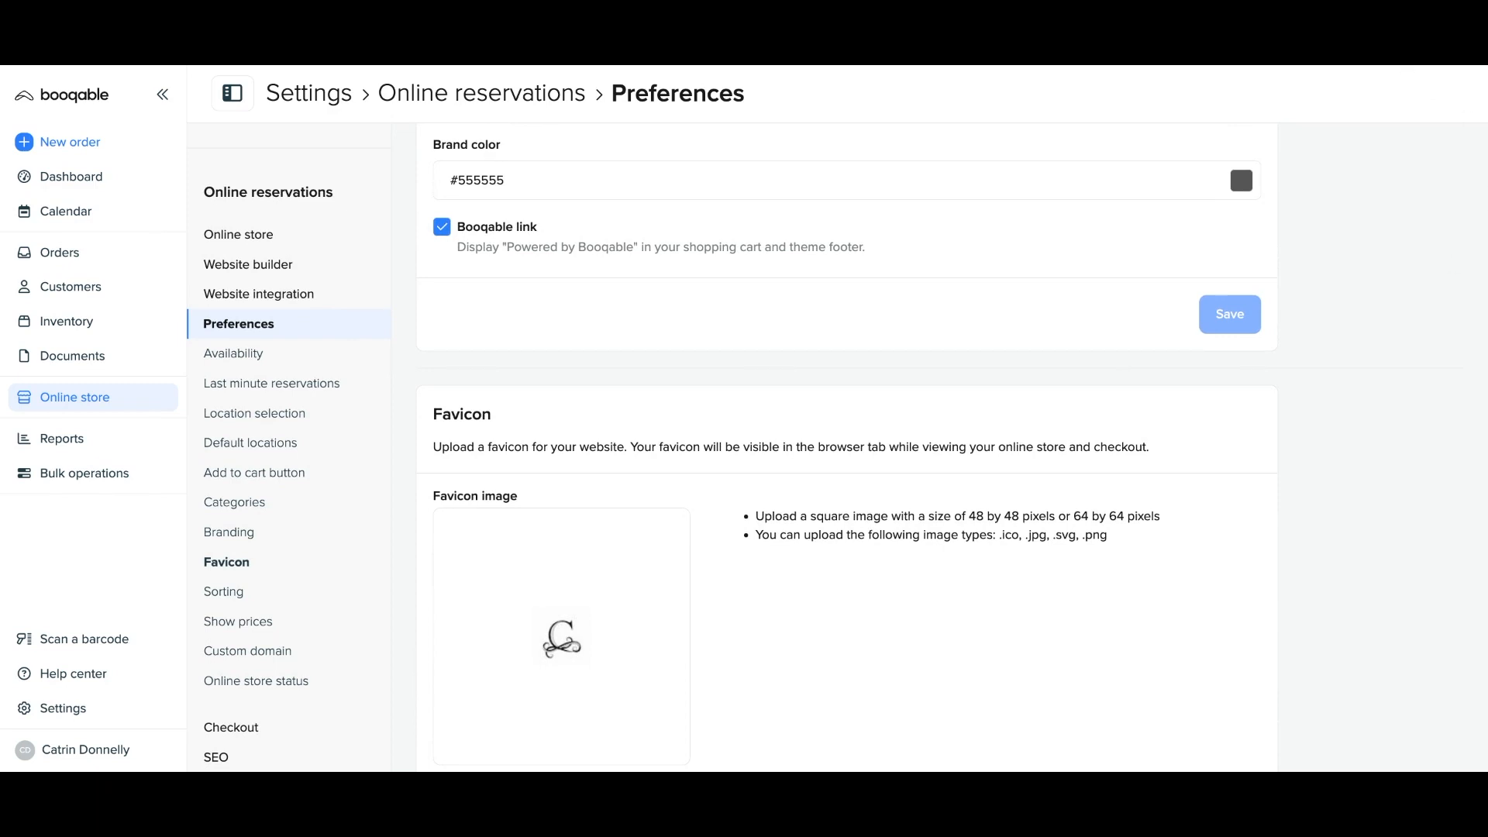
{"action": "mouse_move", "coordinate": [1118, 84]}
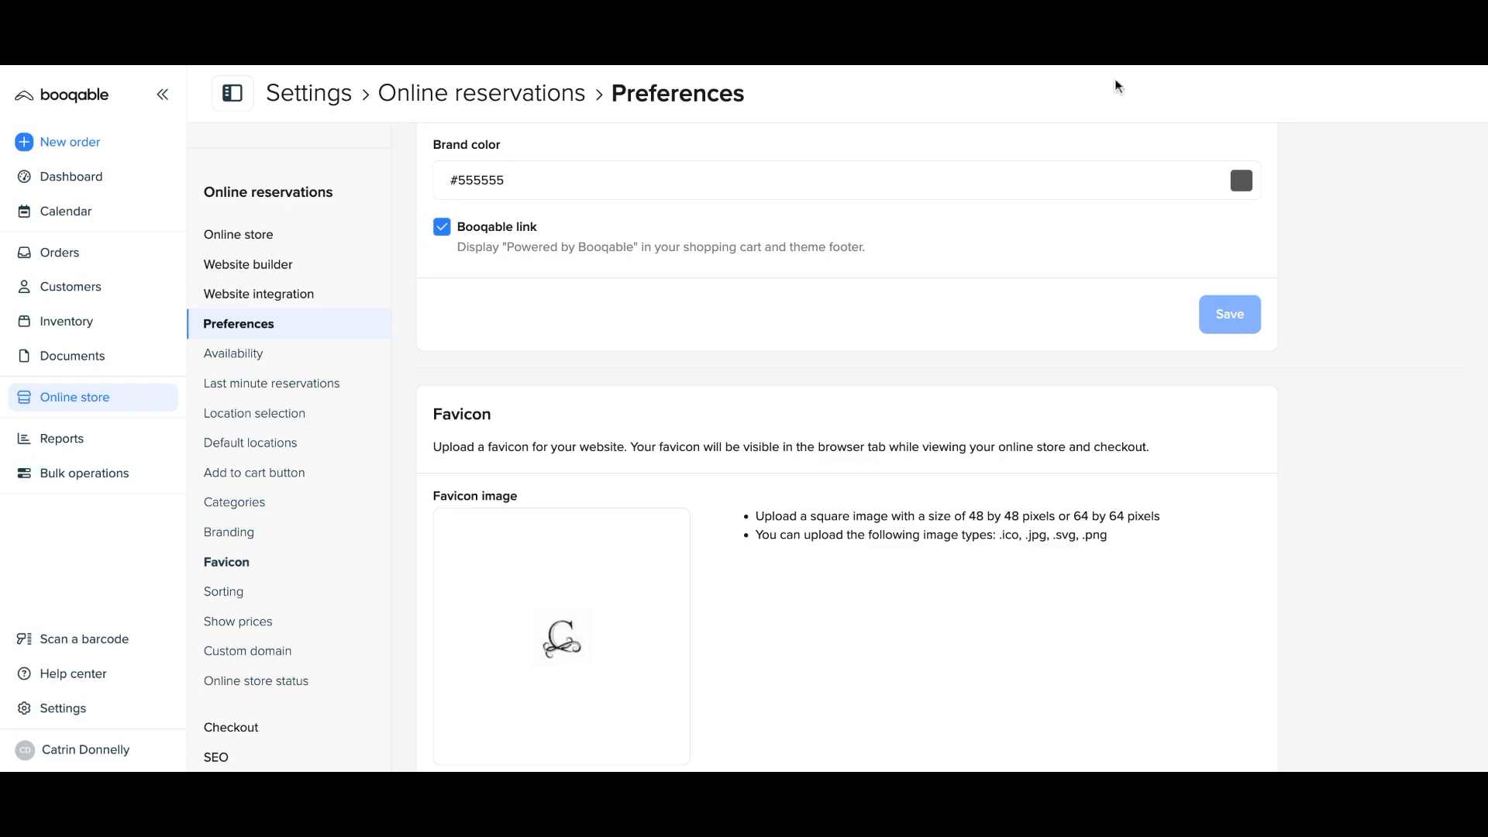
{"action": "mouse_move", "coordinate": [964, 69]}
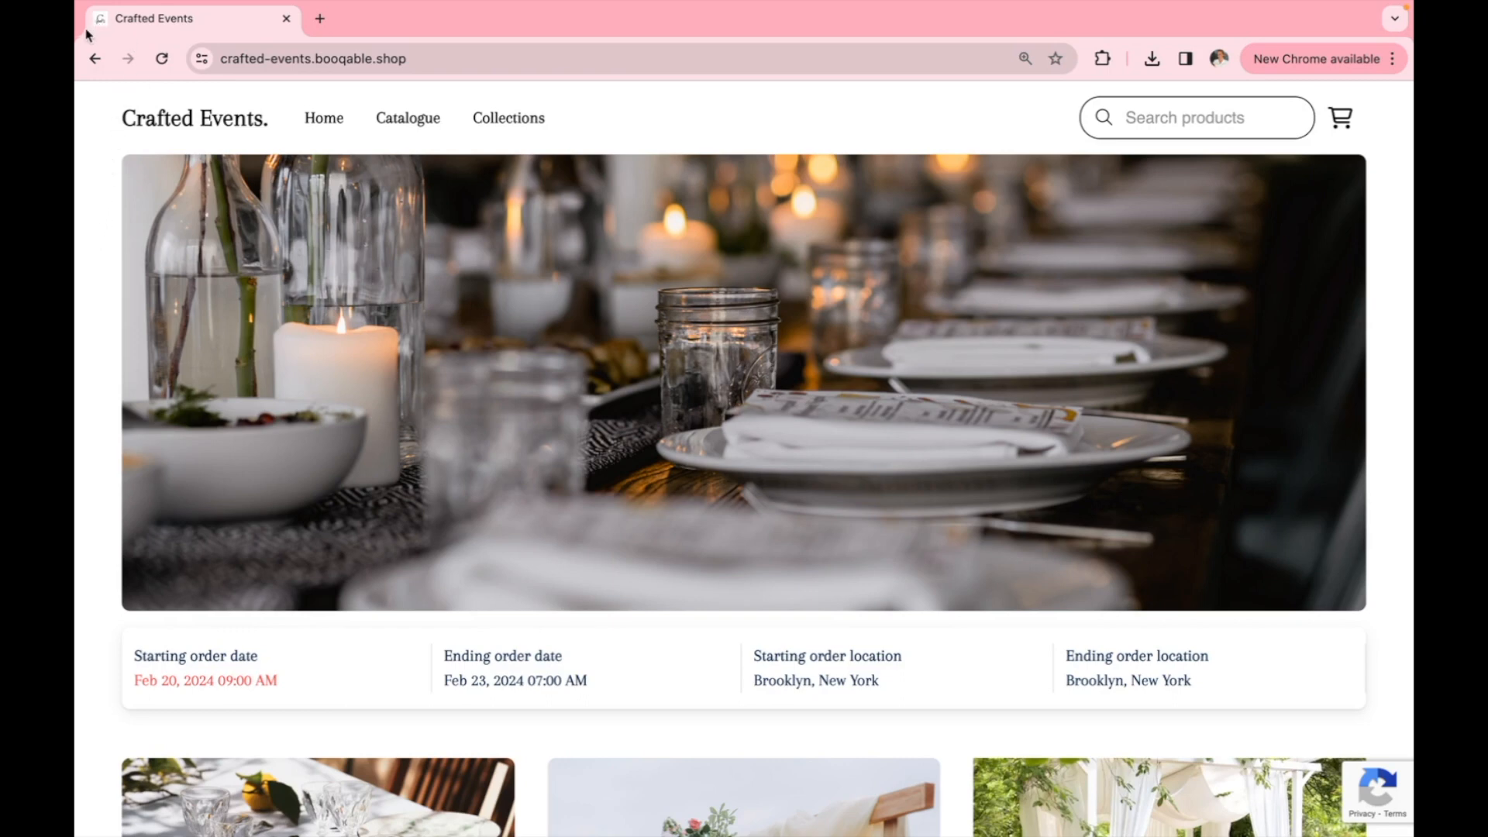
{"action": "mouse_move", "coordinate": [99, 23]}
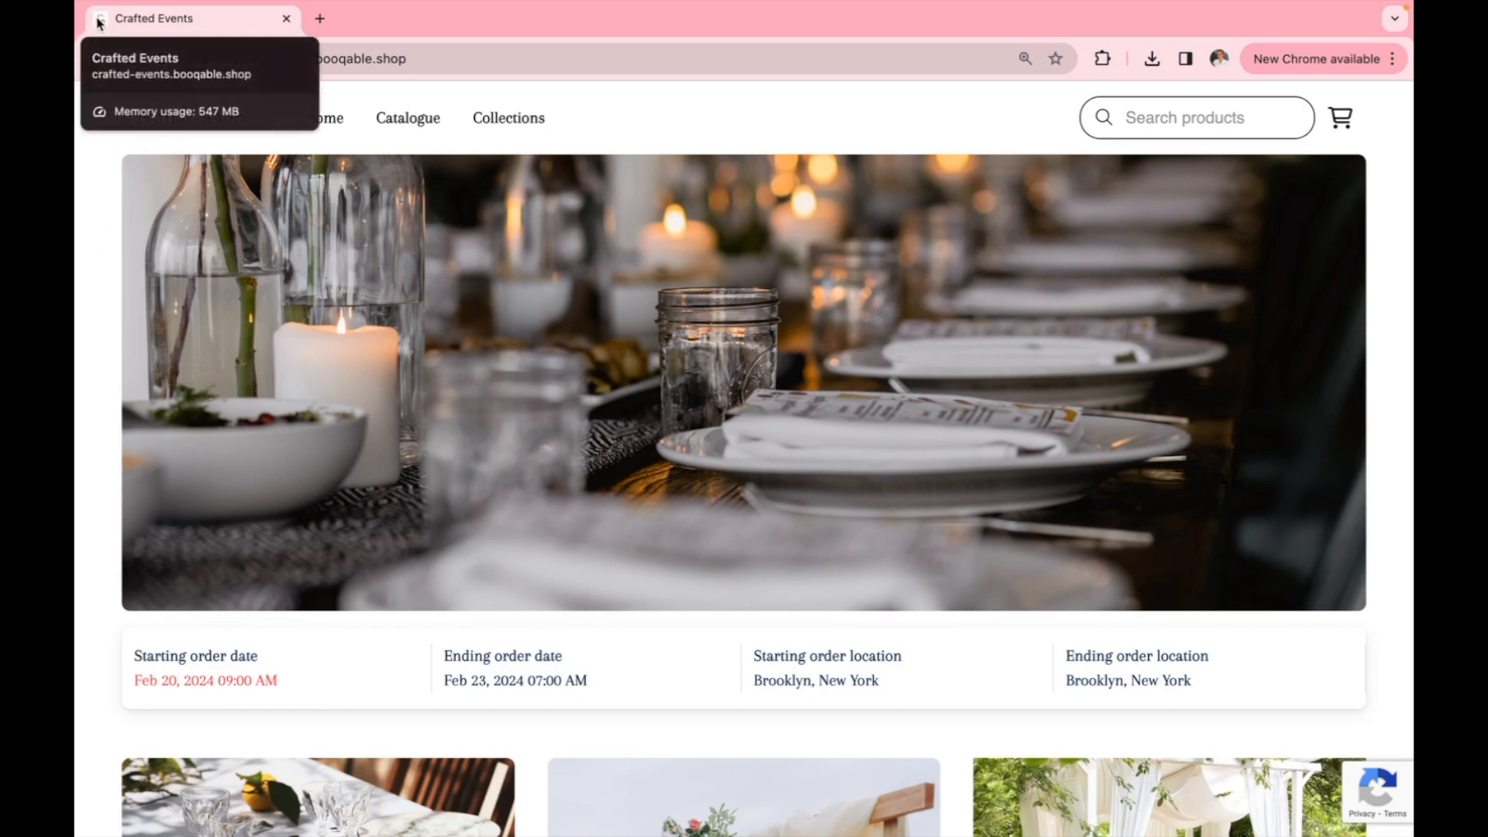
{"action": "mouse_move", "coordinate": [93, 90]}
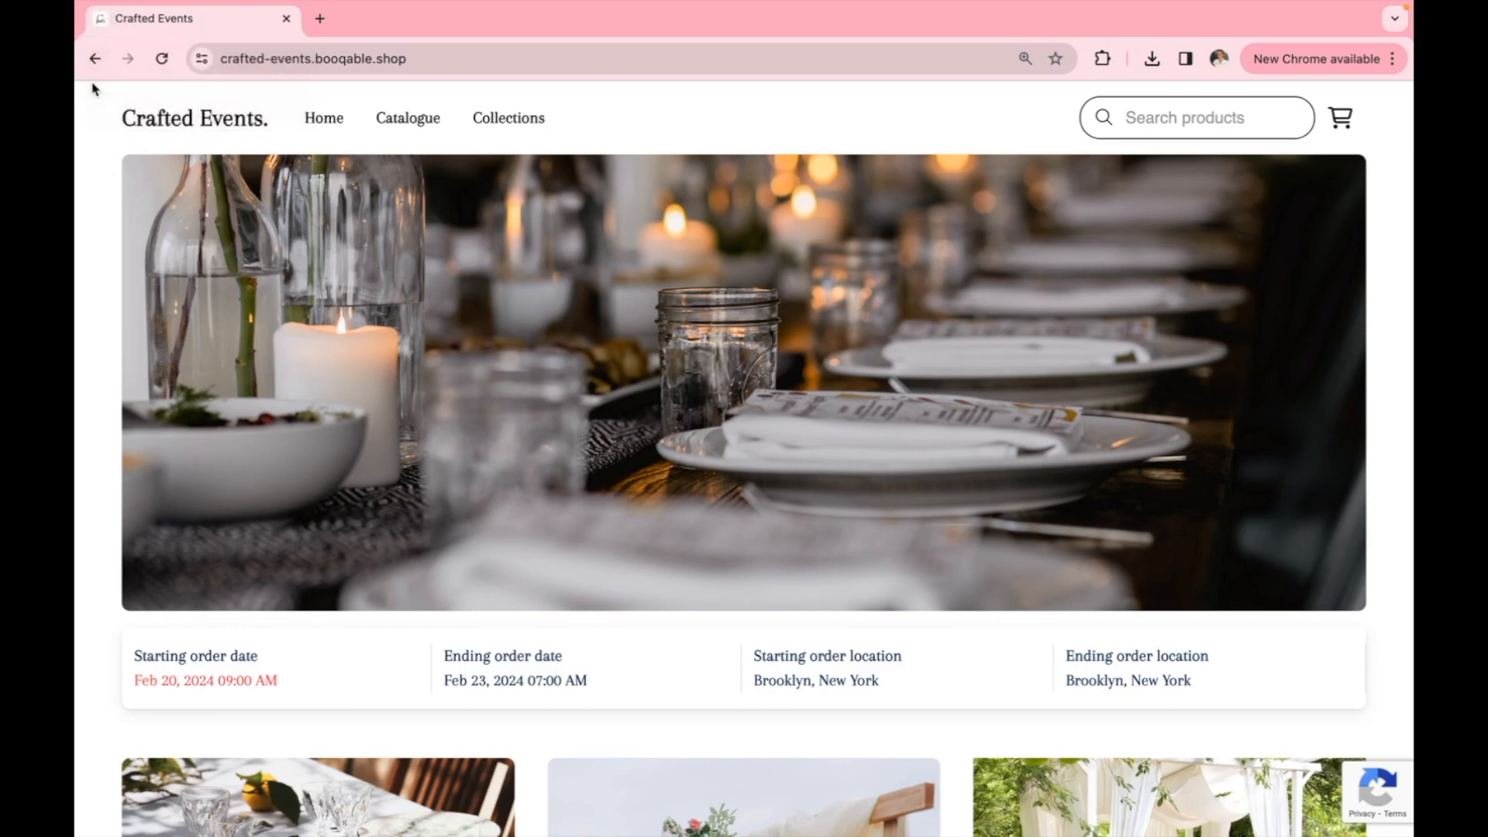
Select the Crafted Events store's web address in the browser address bar
{"action": "left_click", "coordinate": [310, 59]}
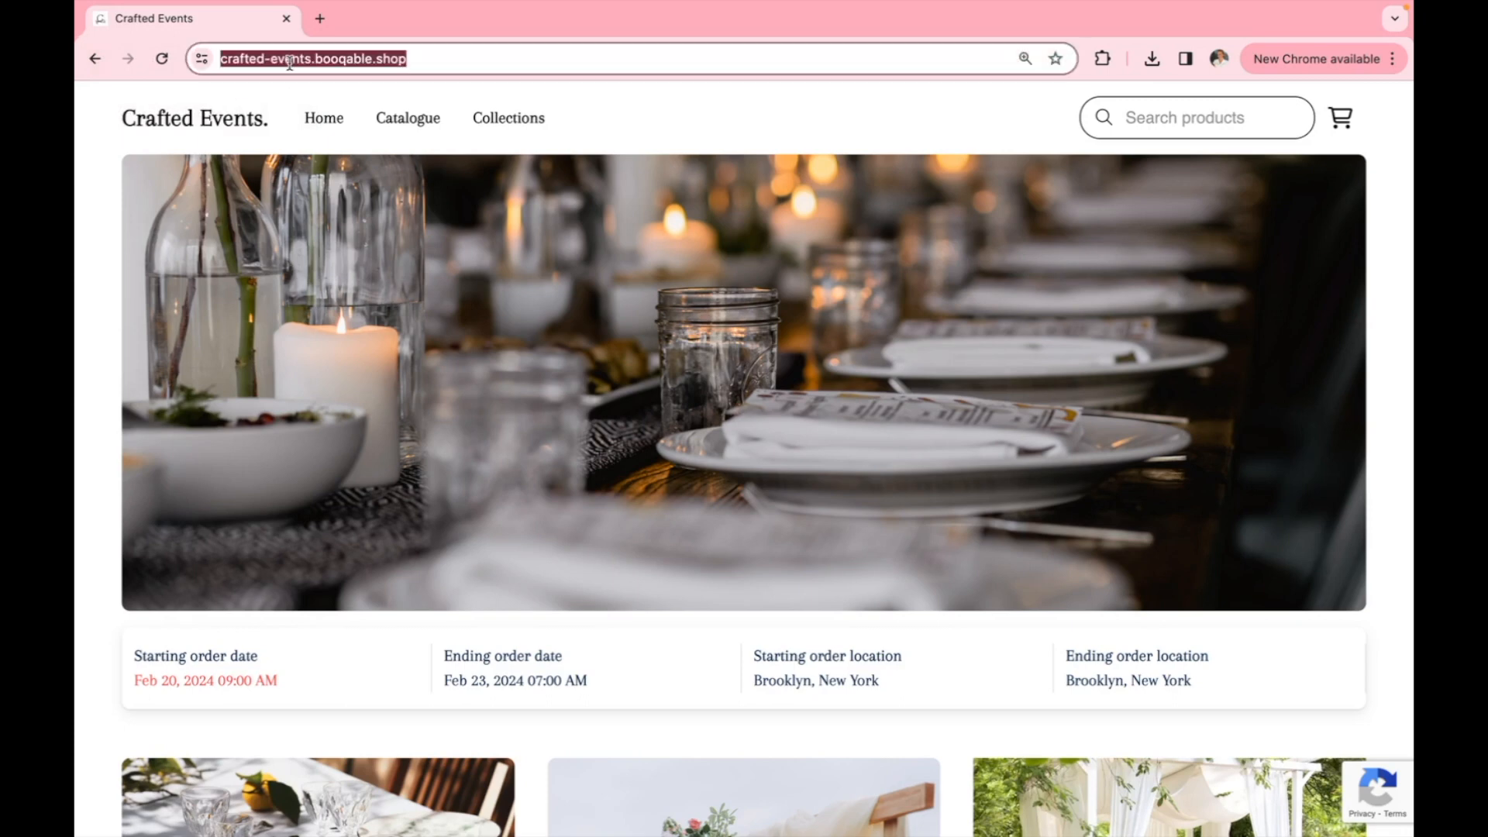
{"action": "left_click", "coordinate": [314, 59]}
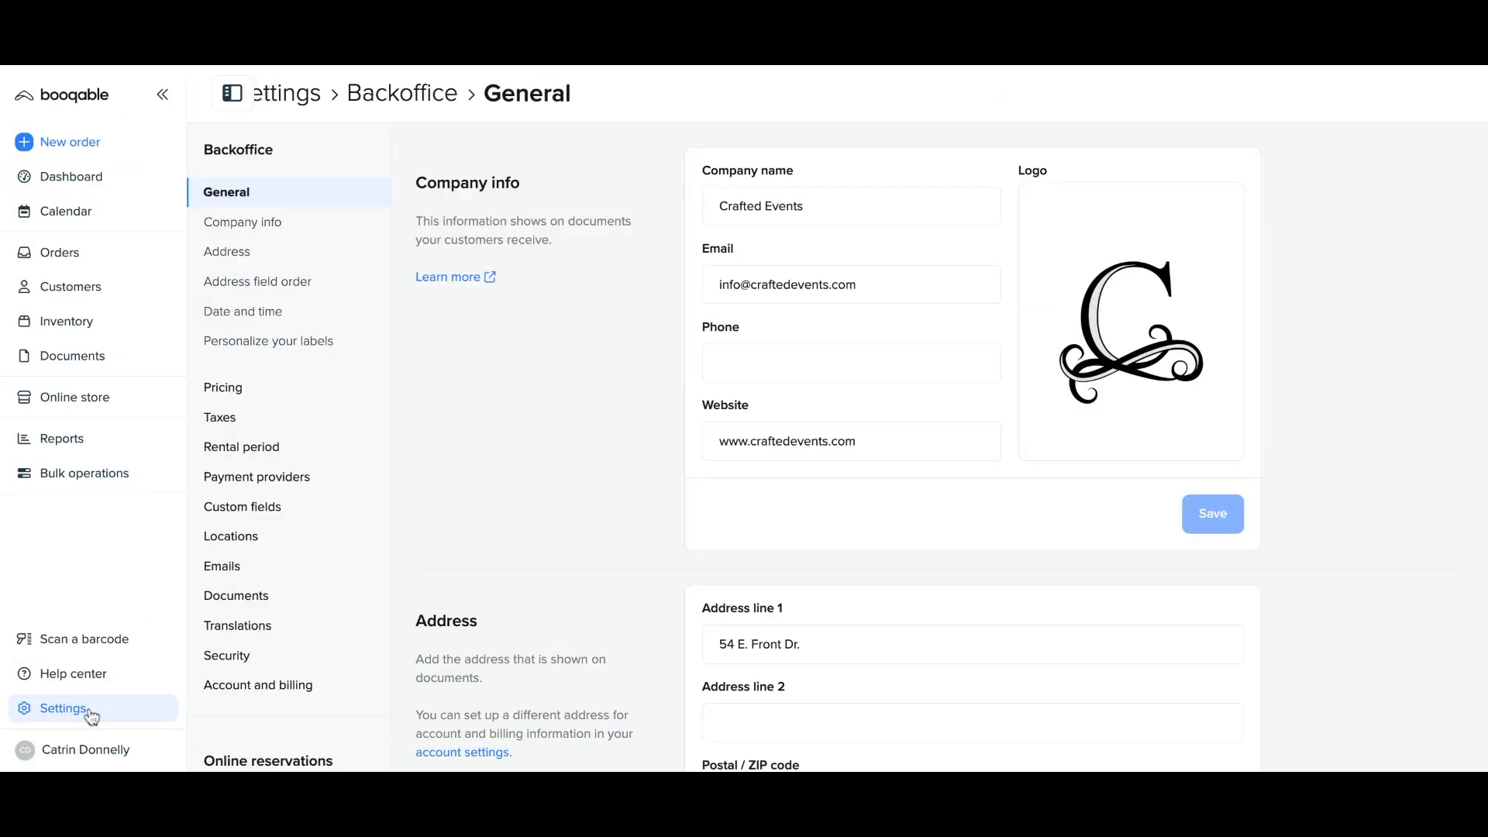
Go to online store Preferences > Favicon and highlight the 48×48 or 64×64 pixel size requirement
{"action": "scroll", "scroll_direction": "down", "scroll_amount": 3}
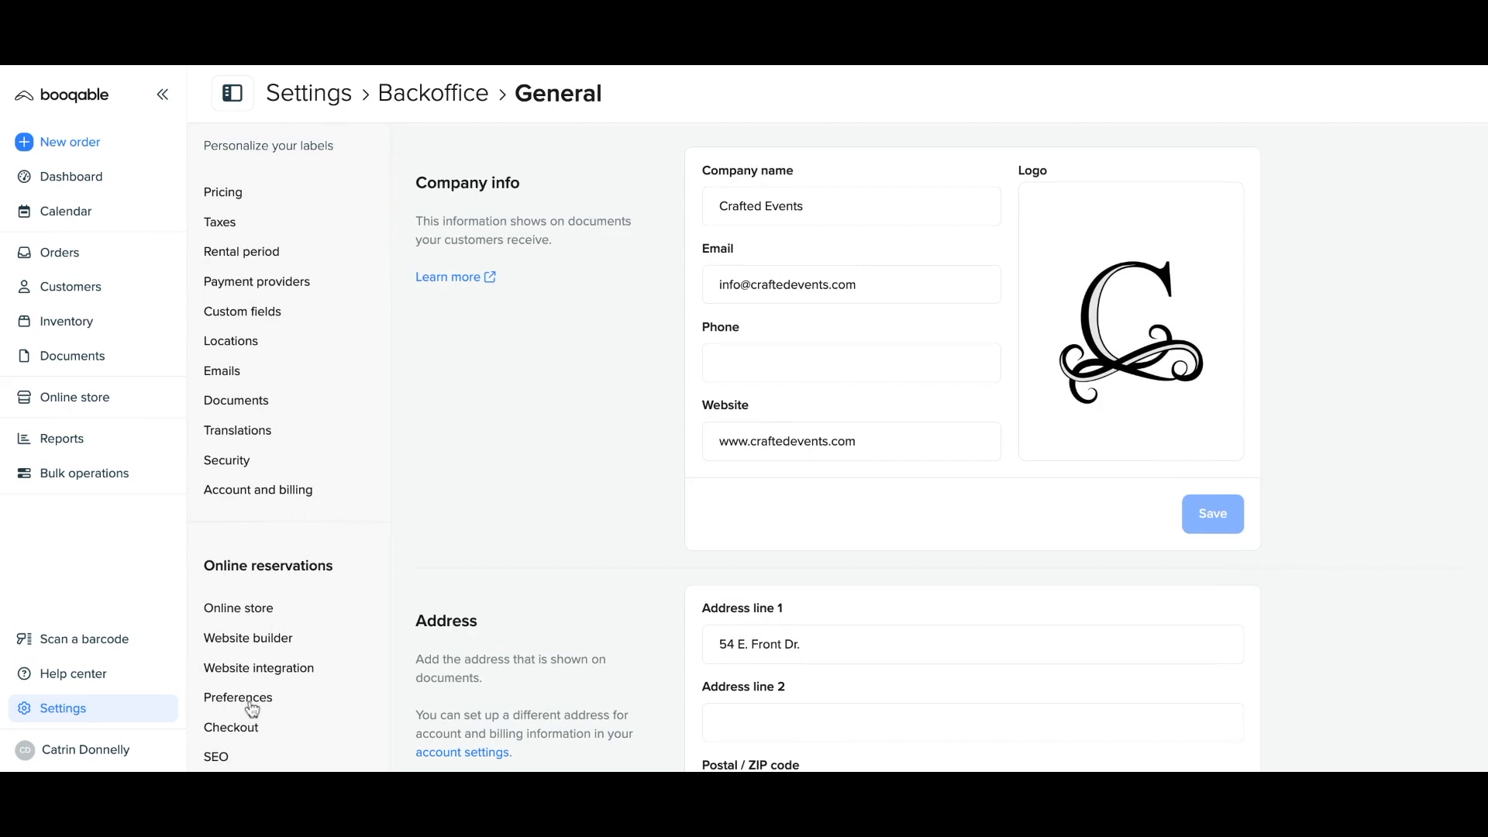
{"action": "left_click", "coordinate": [239, 697]}
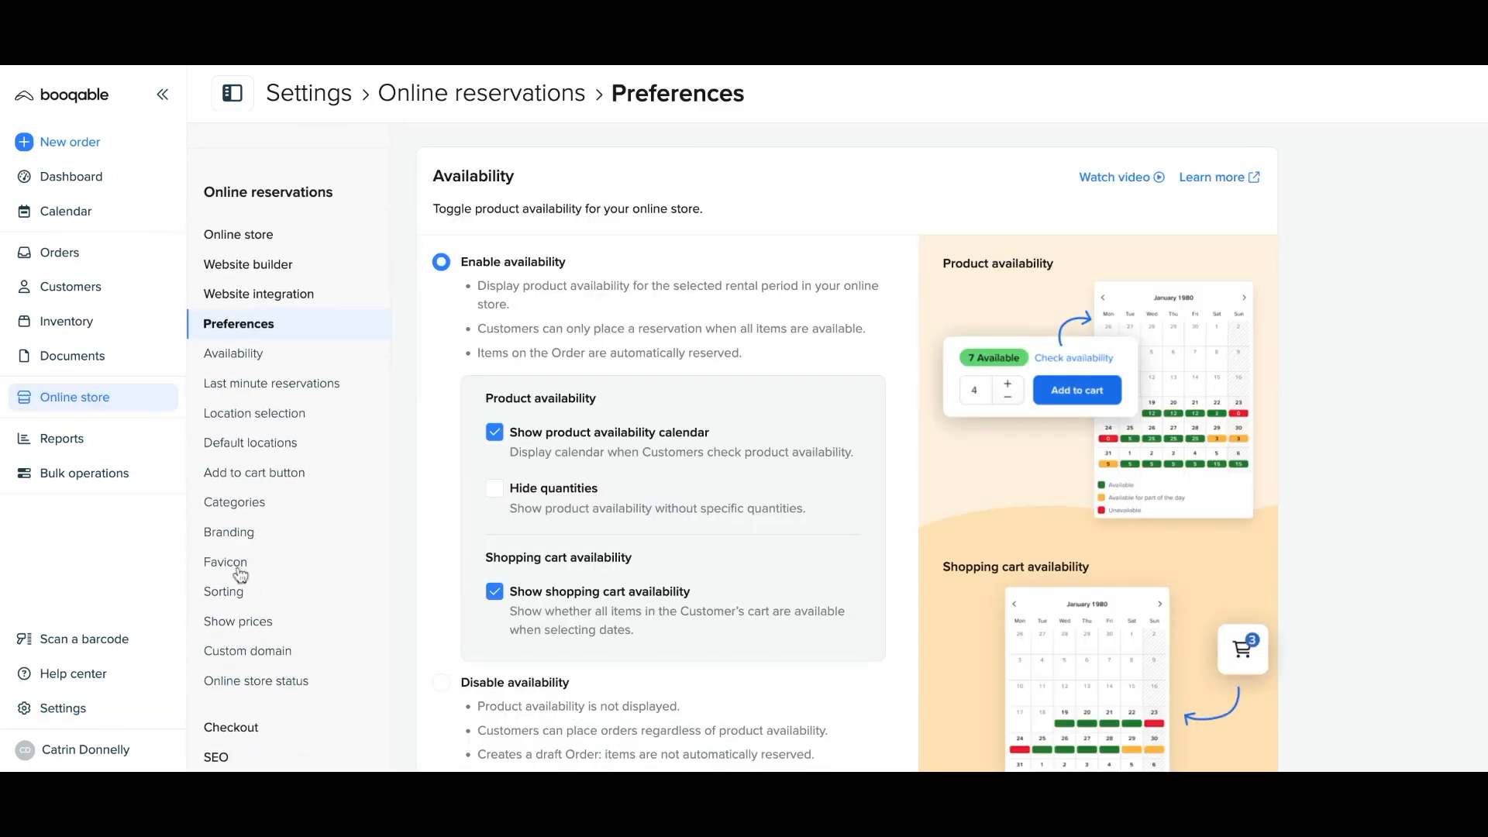
{"action": "left_click", "coordinate": [226, 562]}
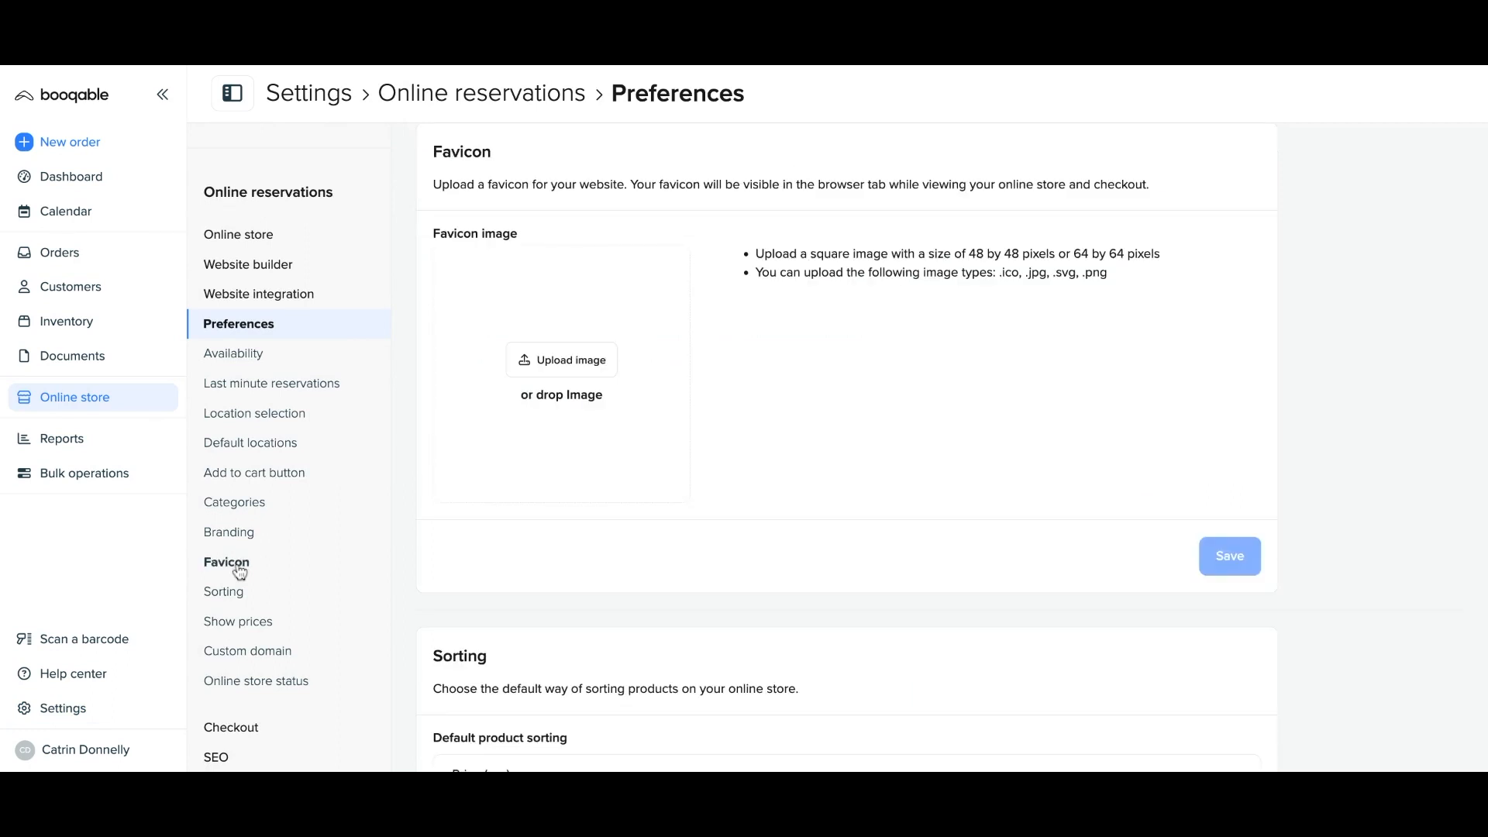
{"action": "mouse_move", "coordinate": [528, 468]}
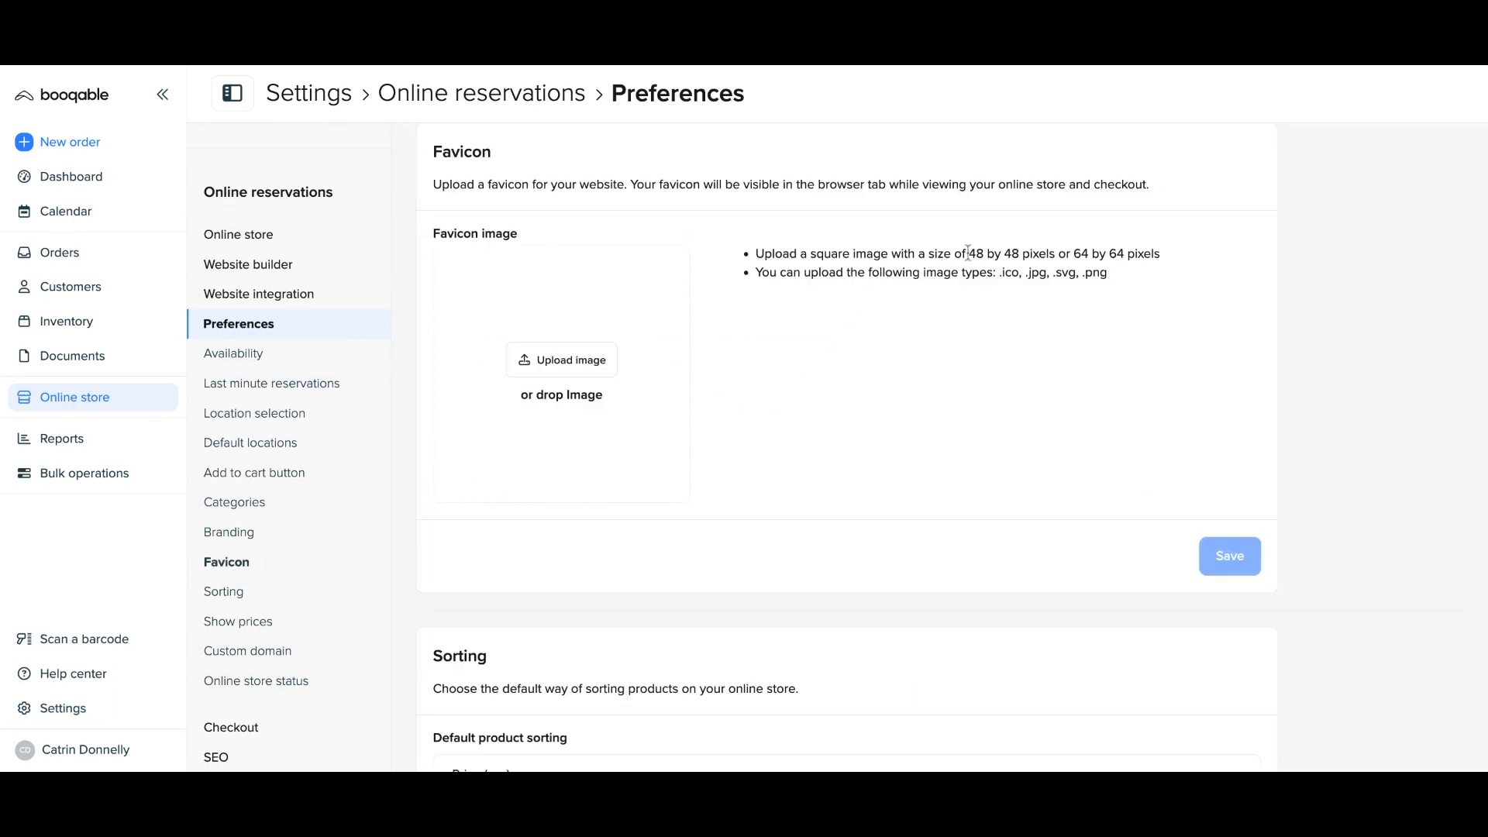
{"action": "left_click_drag", "start_coordinate": [967, 253], "coordinate": [1127, 252]}
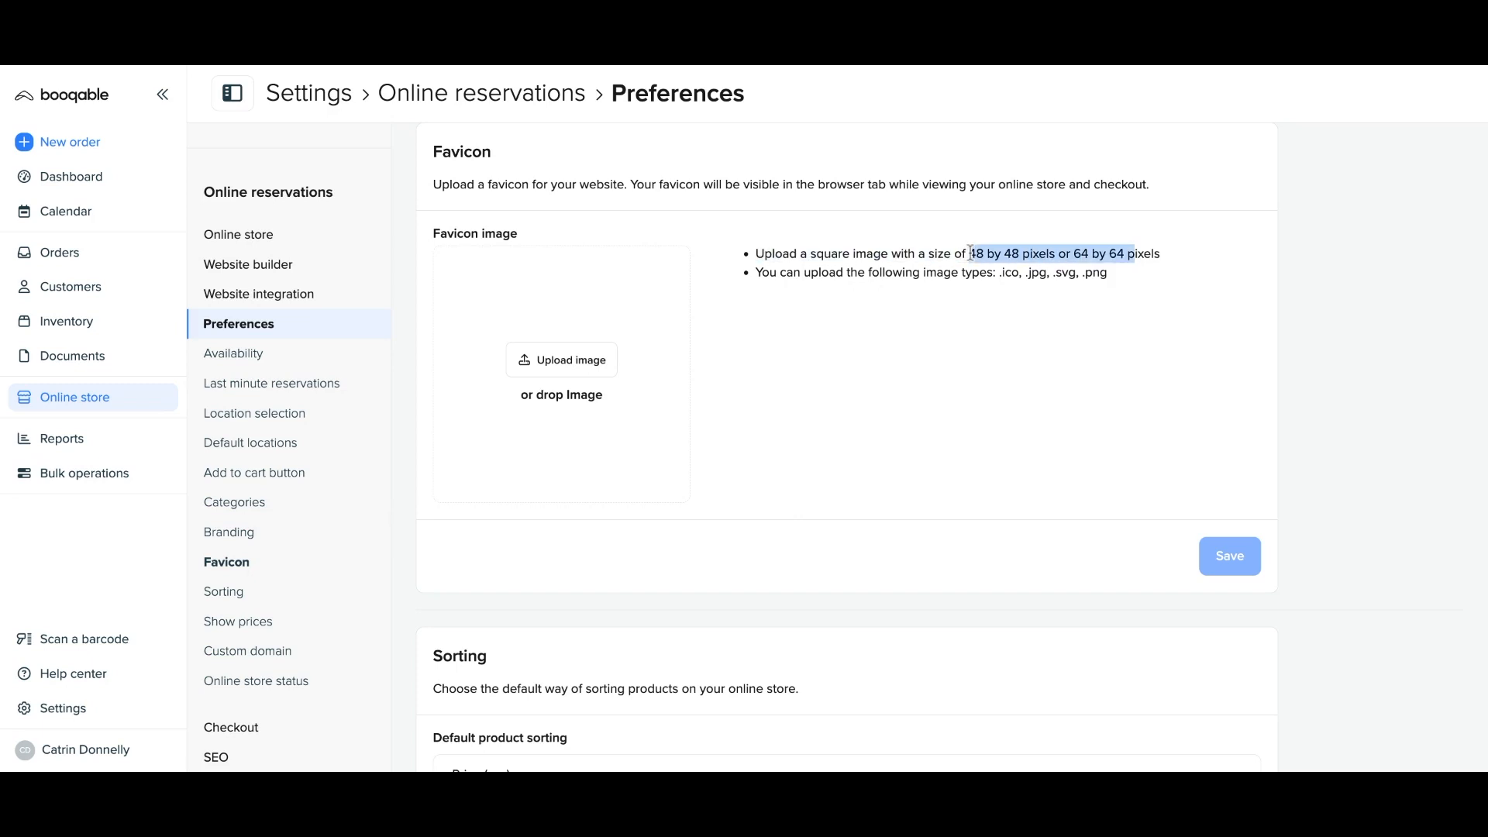
{"action": "left_click_drag", "start_coordinate": [971, 253], "coordinate": [1159, 253]}
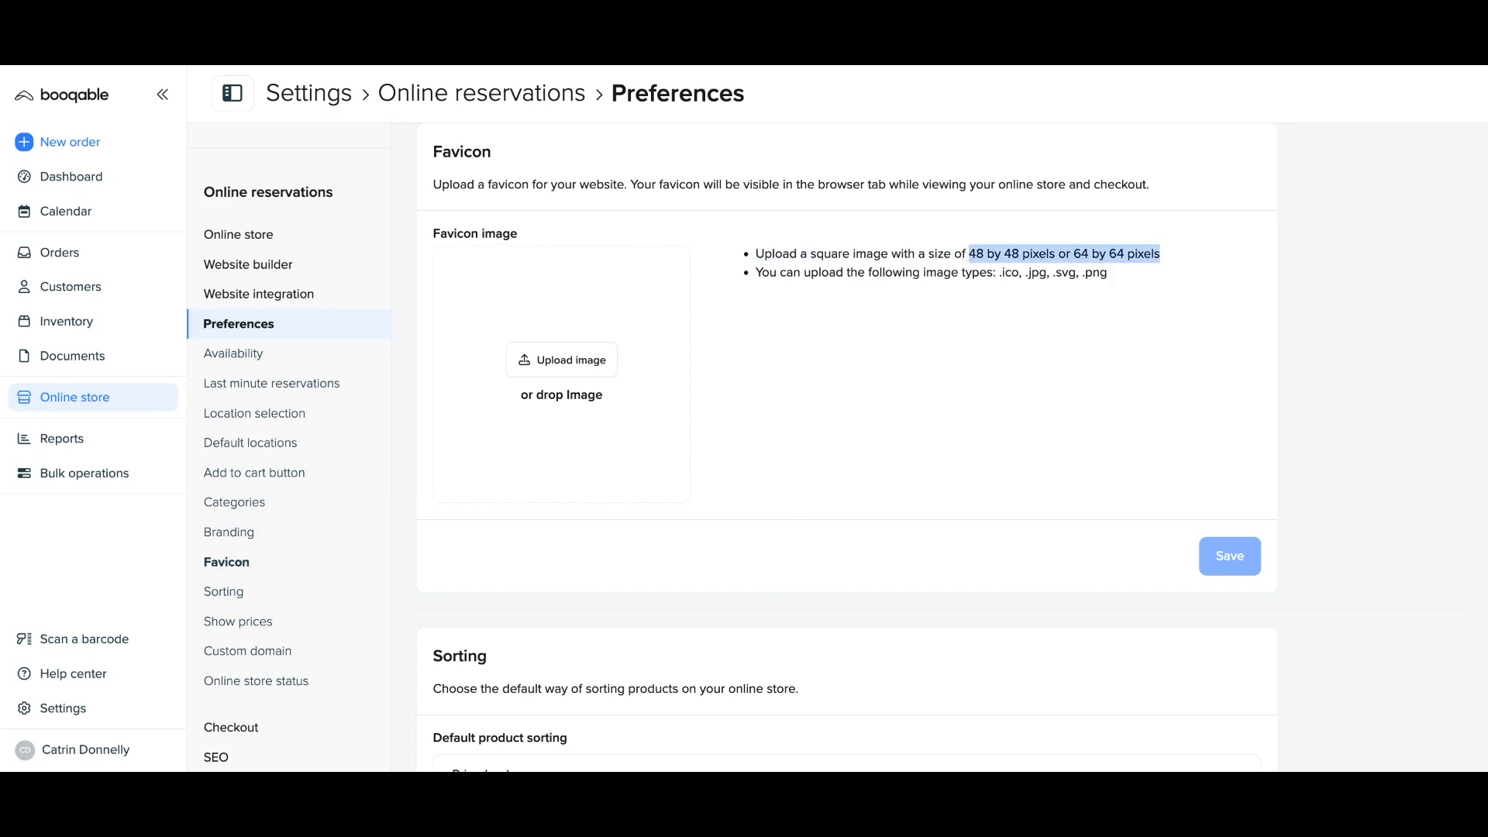
Upload the logo image as the store favicon and save the Favicon section
{"action": "left_click", "coordinate": [1113, 279]}
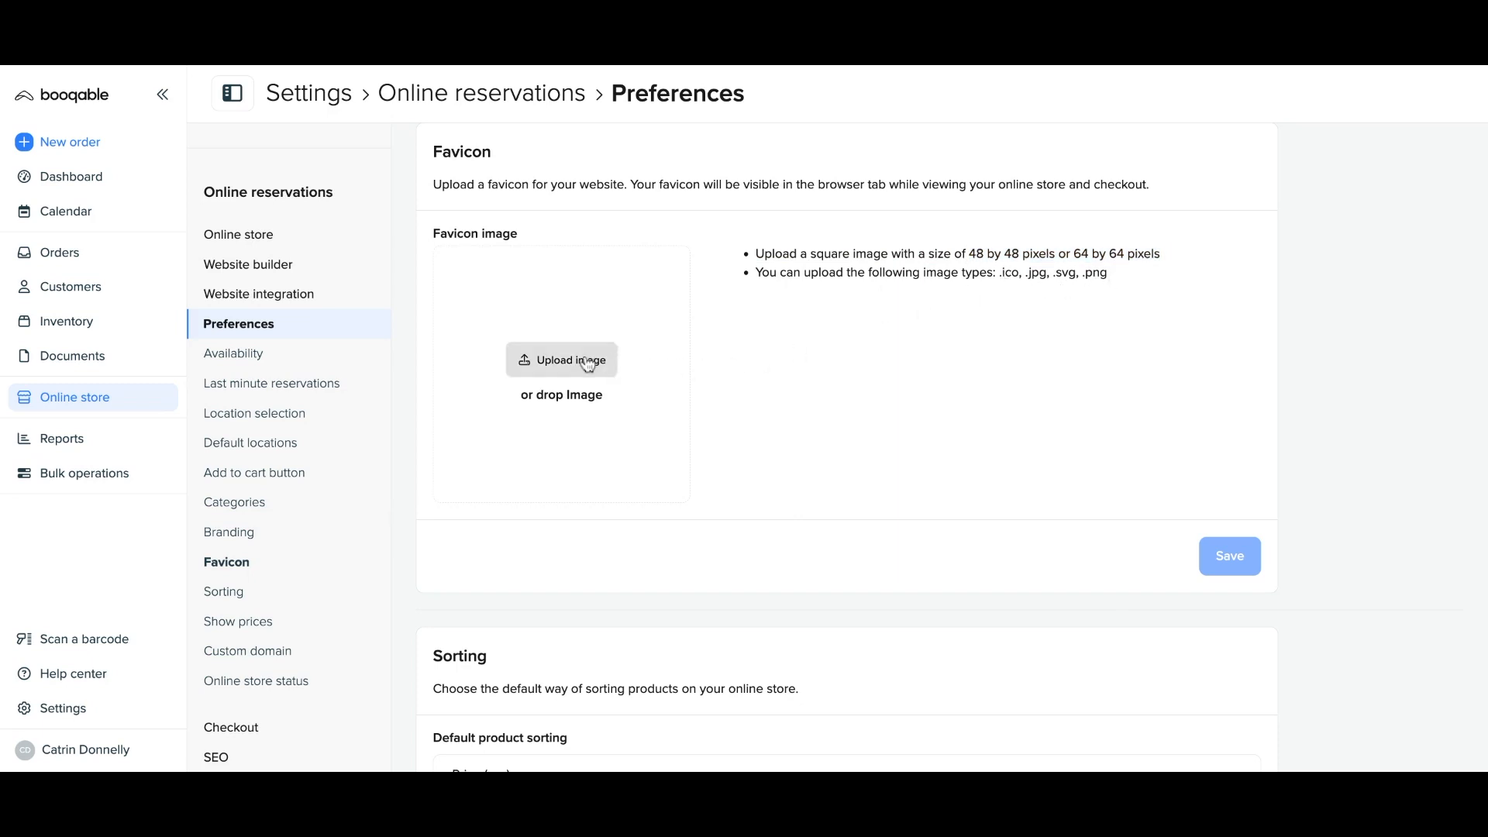
{"action": "left_click", "coordinate": [561, 359]}
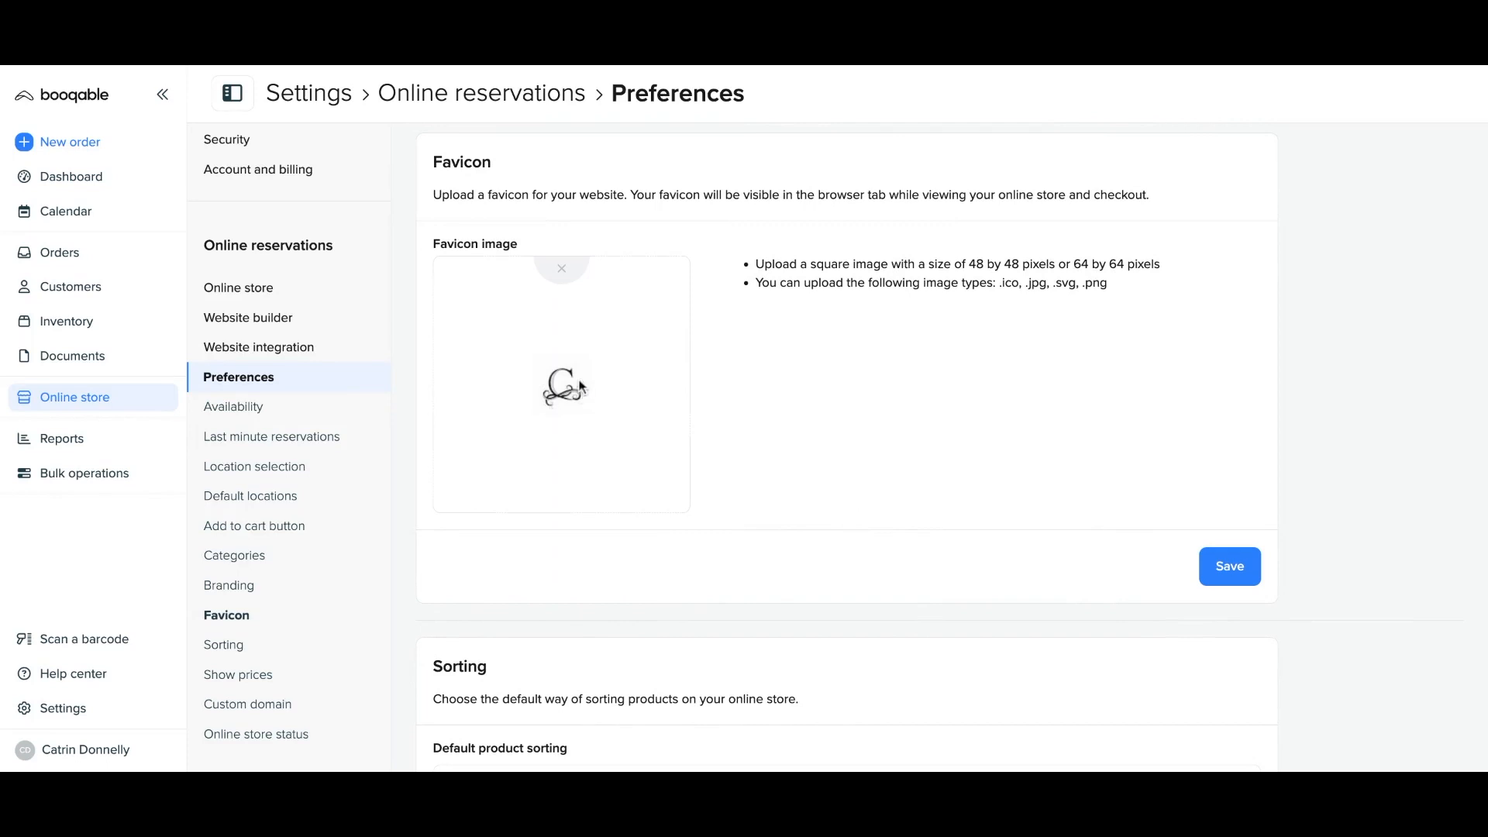
{"action": "mouse_move", "coordinate": [1099, 482]}
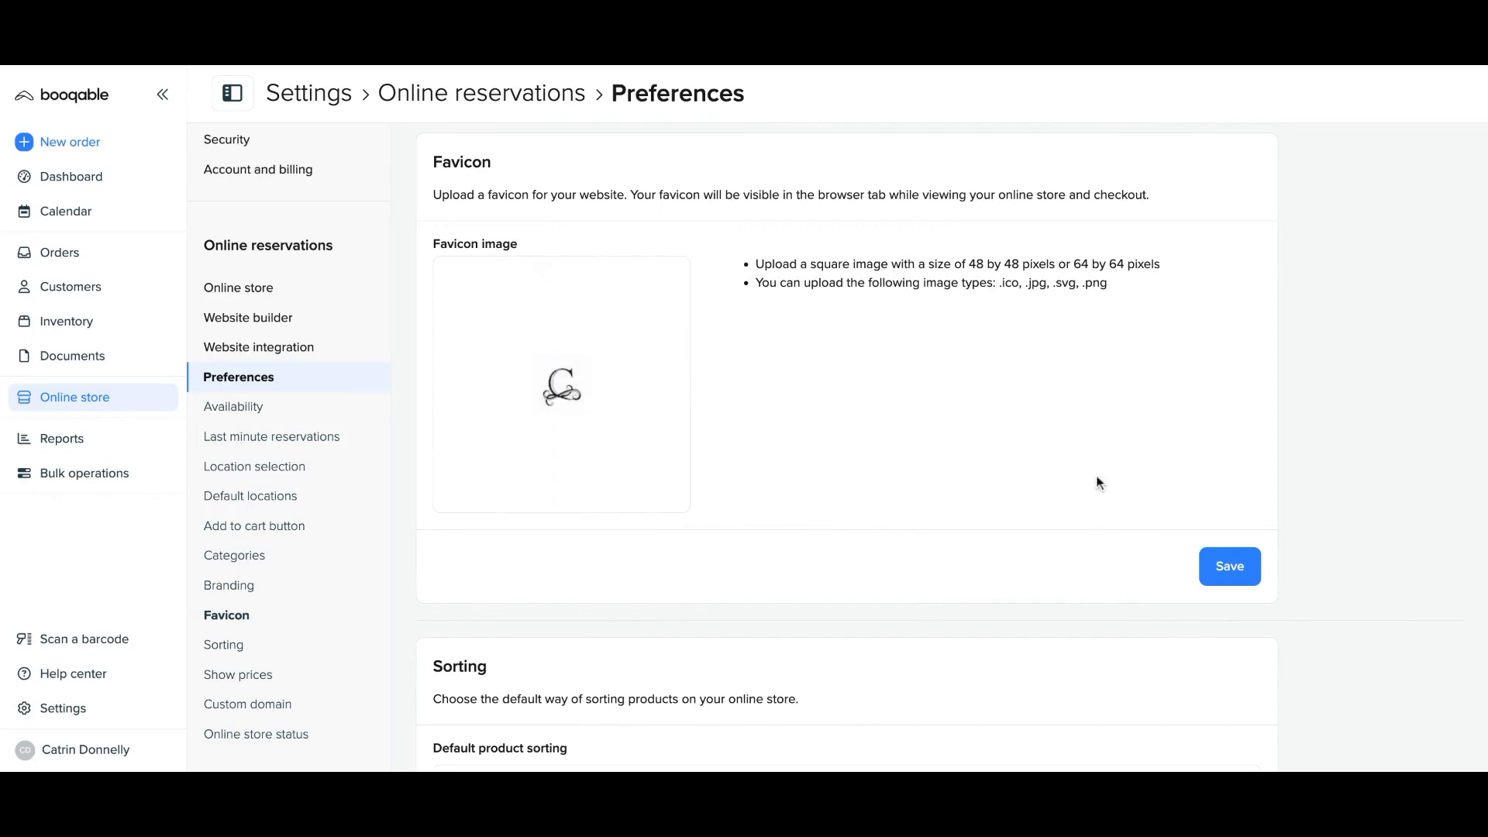
{"action": "left_click", "coordinate": [1229, 567]}
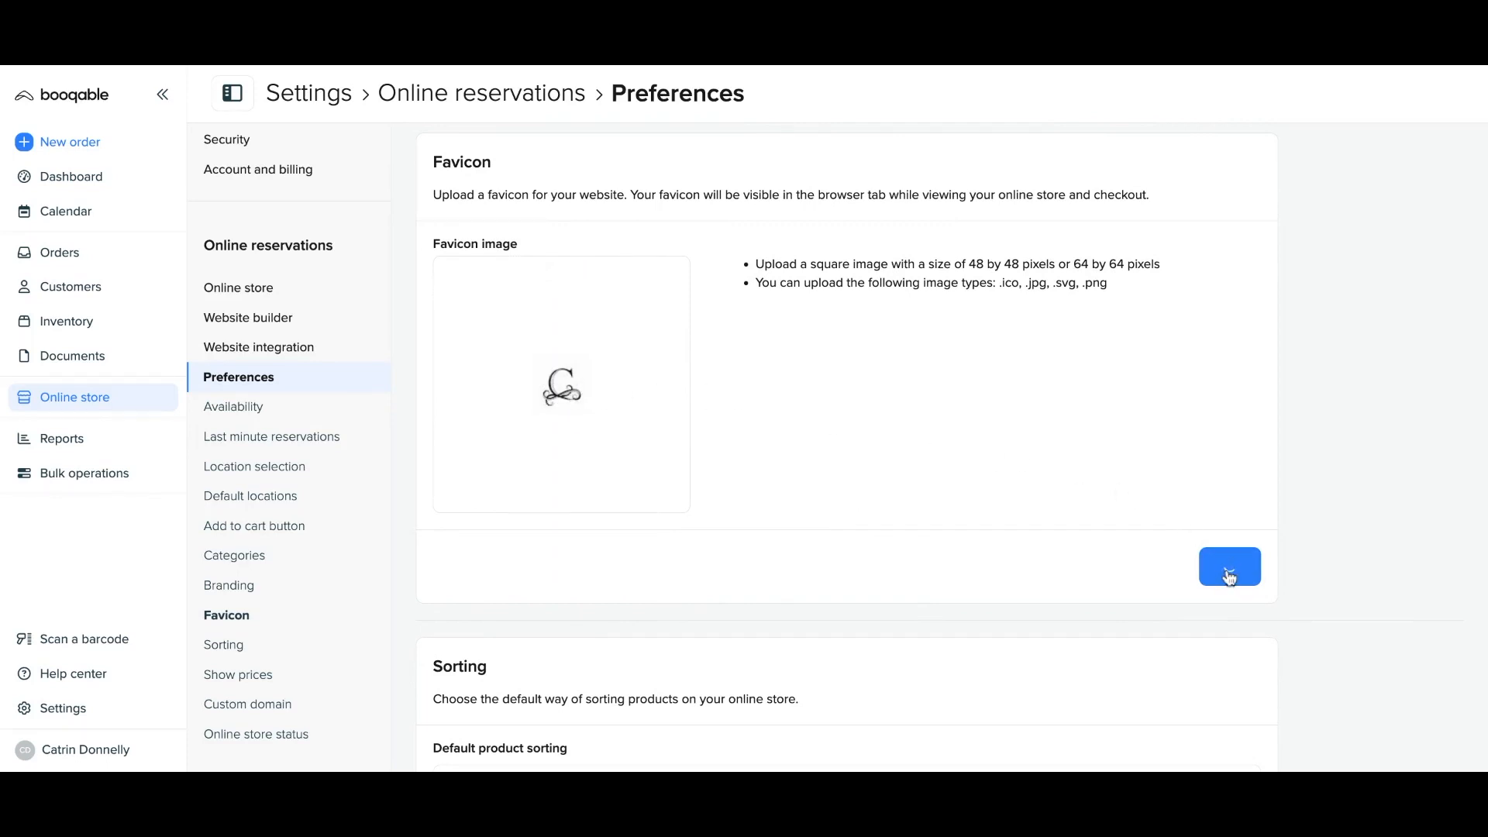
{"action": "left_click", "coordinate": [1229, 567]}
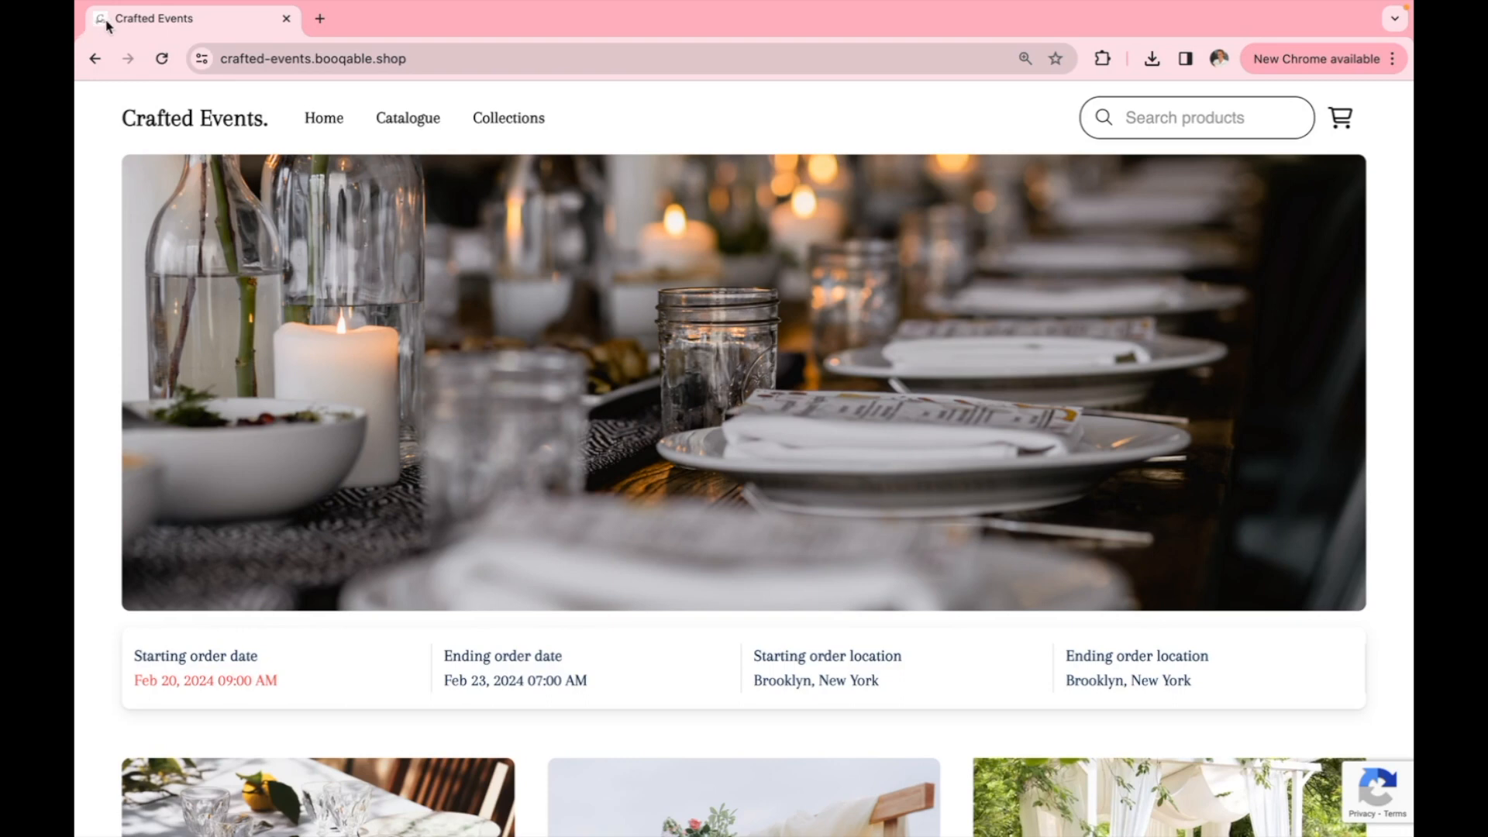
{"action": "mouse_move", "coordinate": [110, 28]}
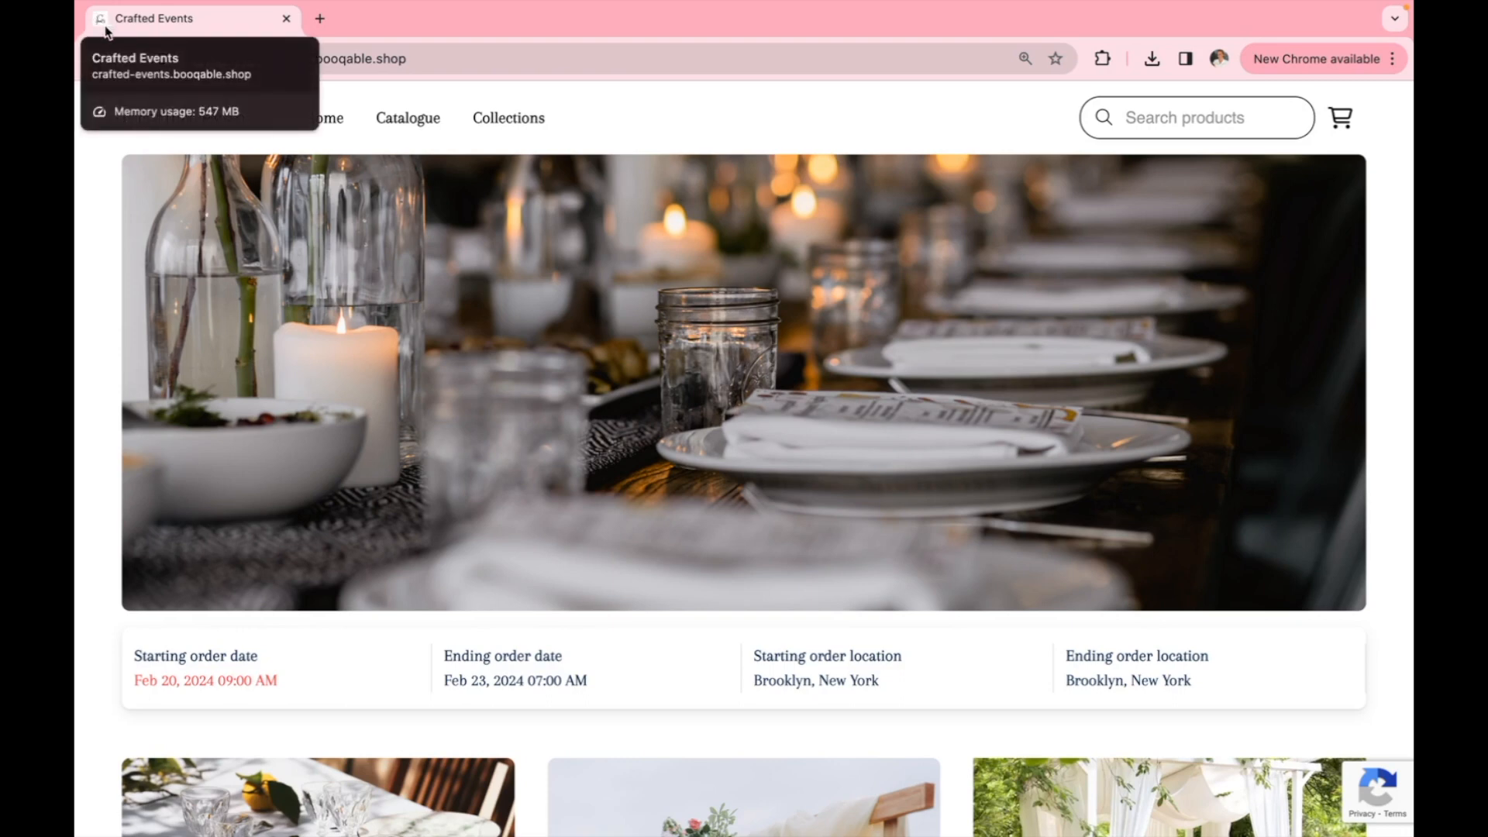
{"action": "mouse_move", "coordinate": [269, 96]}
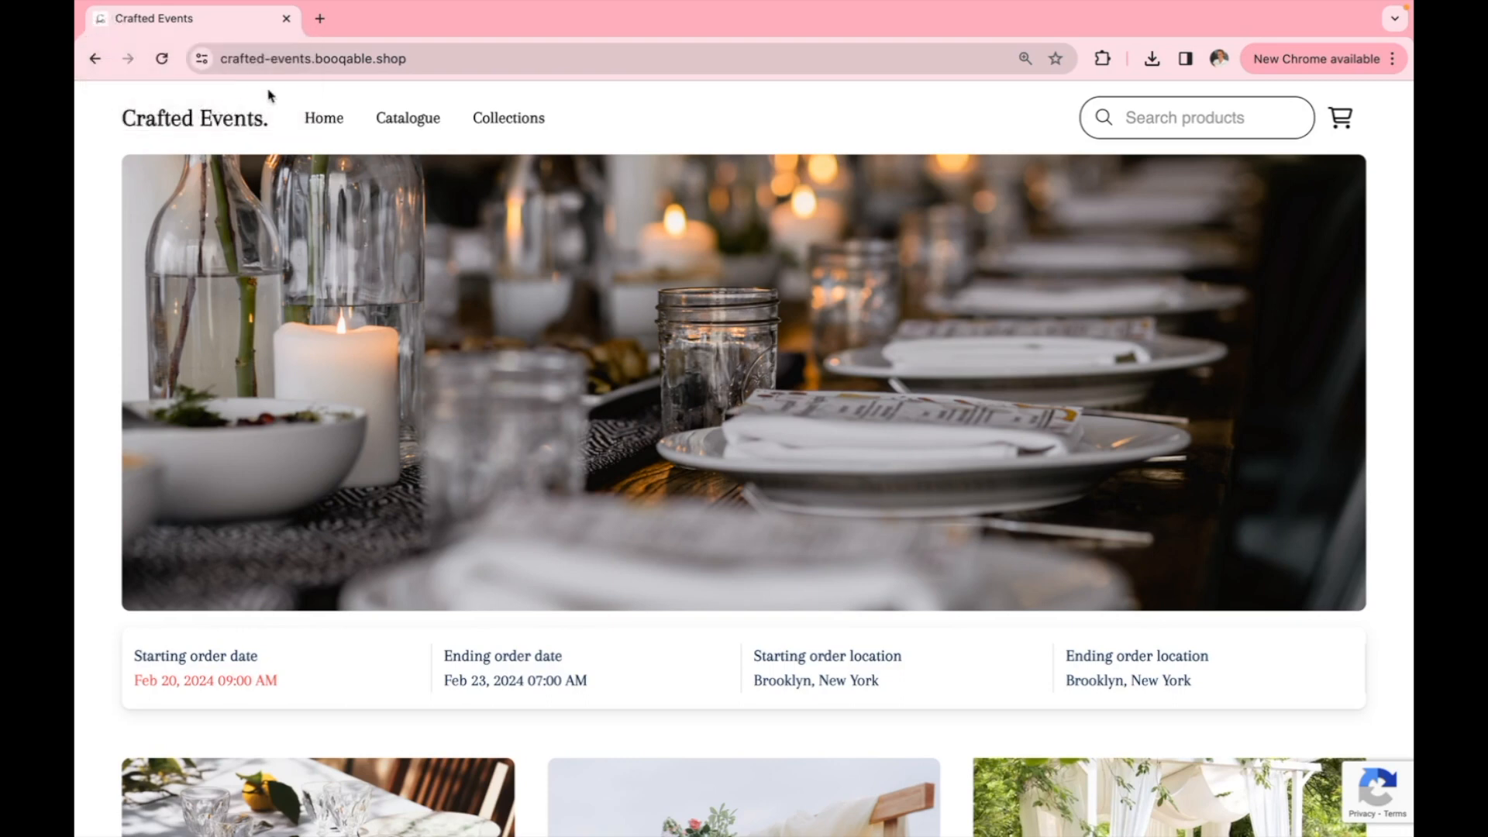
Select the crafted-events.booqable.shop address to reload the storefront
{"action": "left_click", "coordinate": [313, 59]}
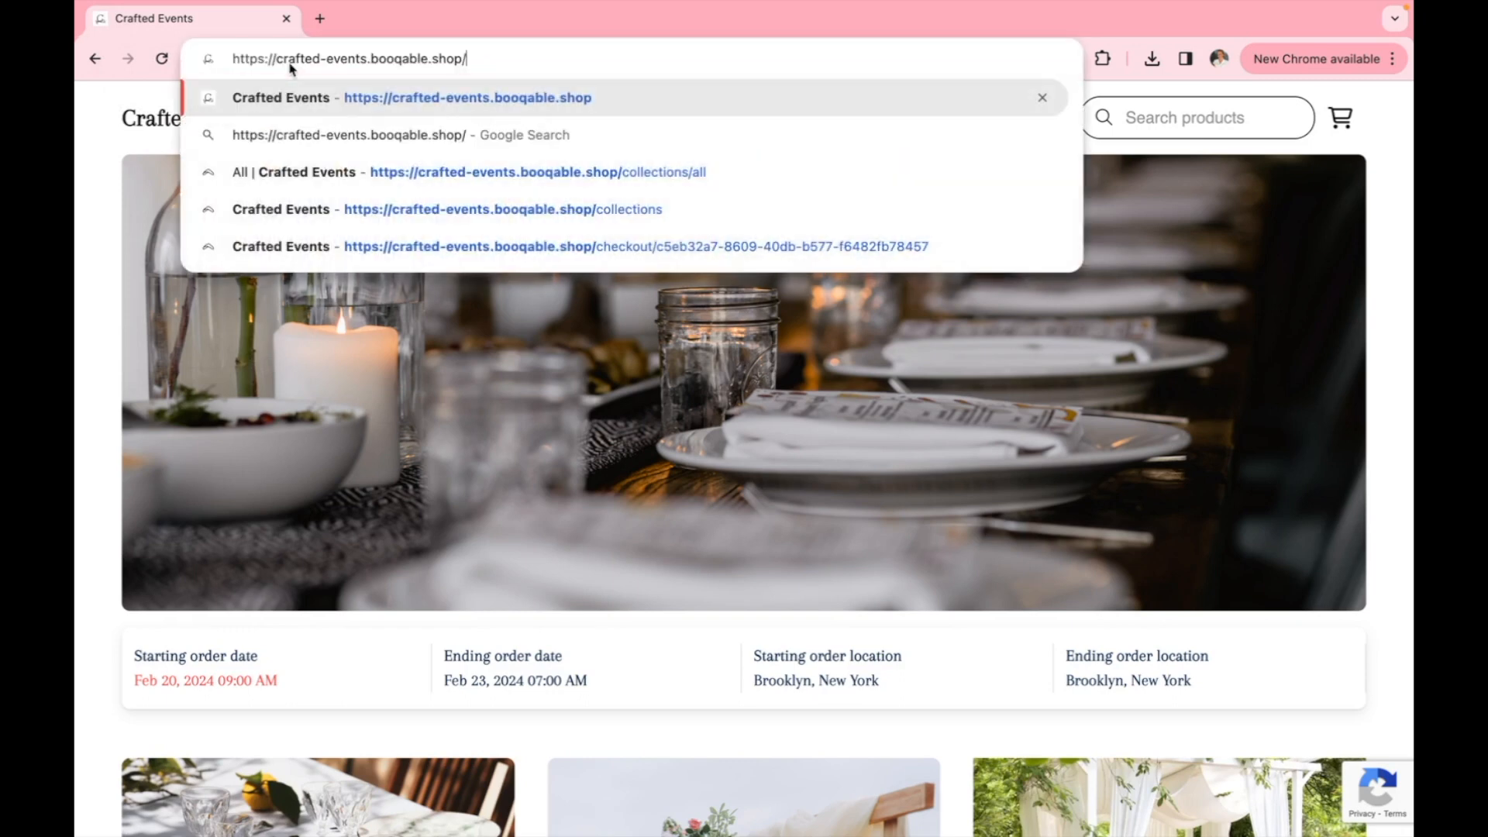
{"action": "mouse_move", "coordinate": [216, 70]}
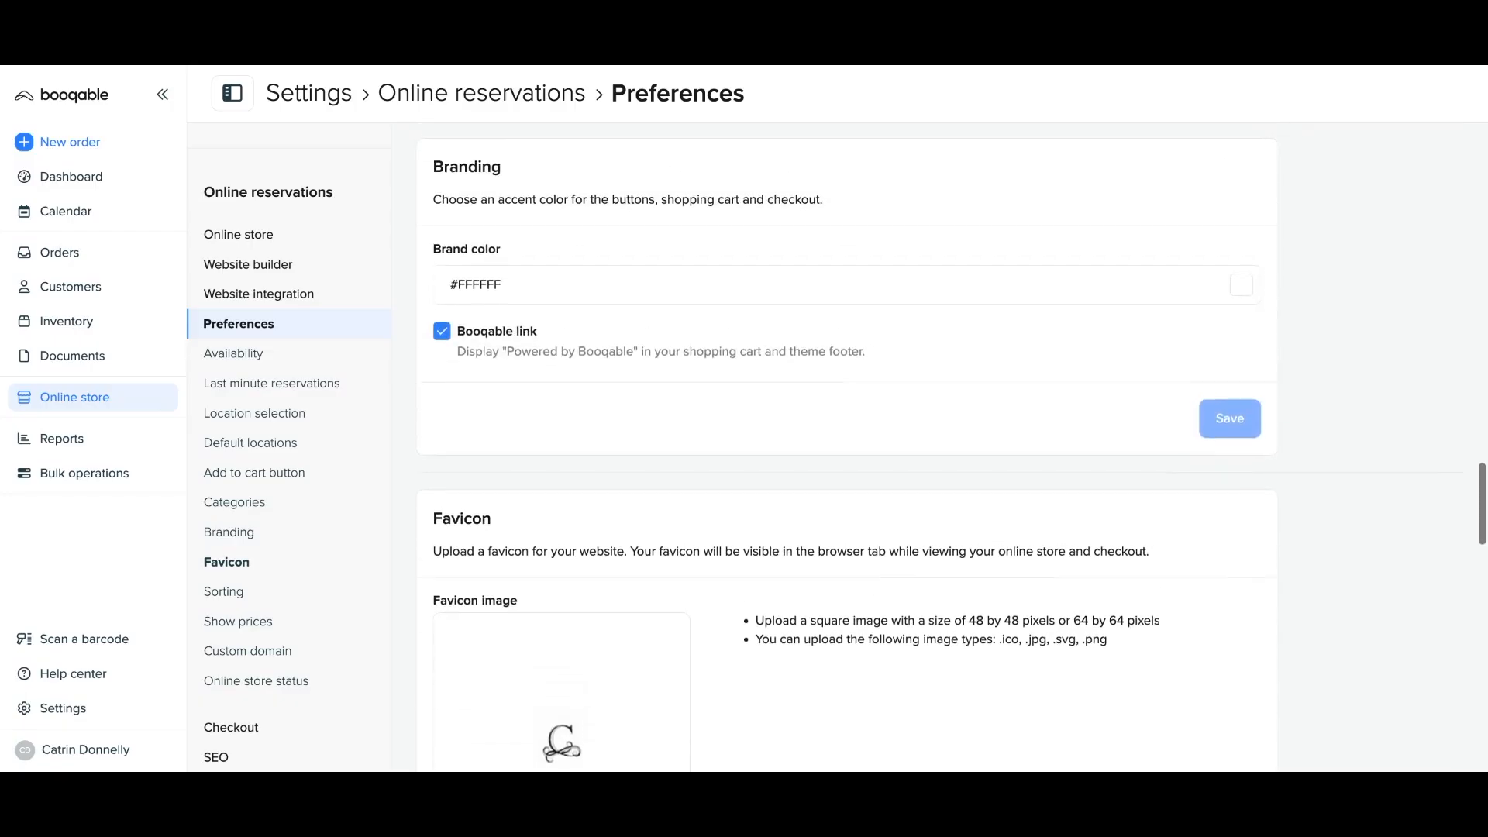
Switch back to the Booqable Online reservations Preferences page
{"action": "left_click", "coordinate": [605, 282]}
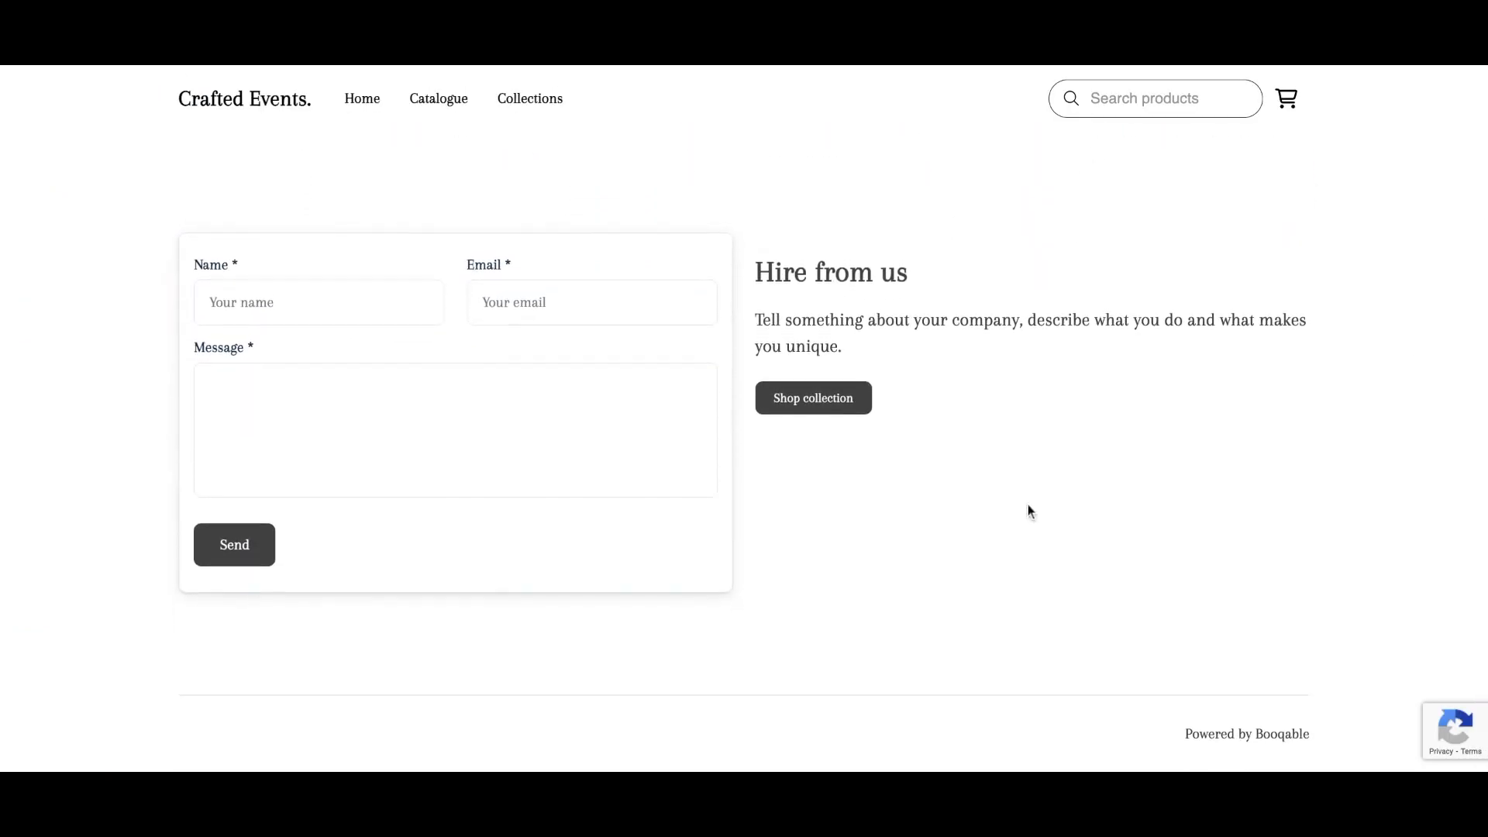
{"action": "mouse_move", "coordinate": [1209, 745]}
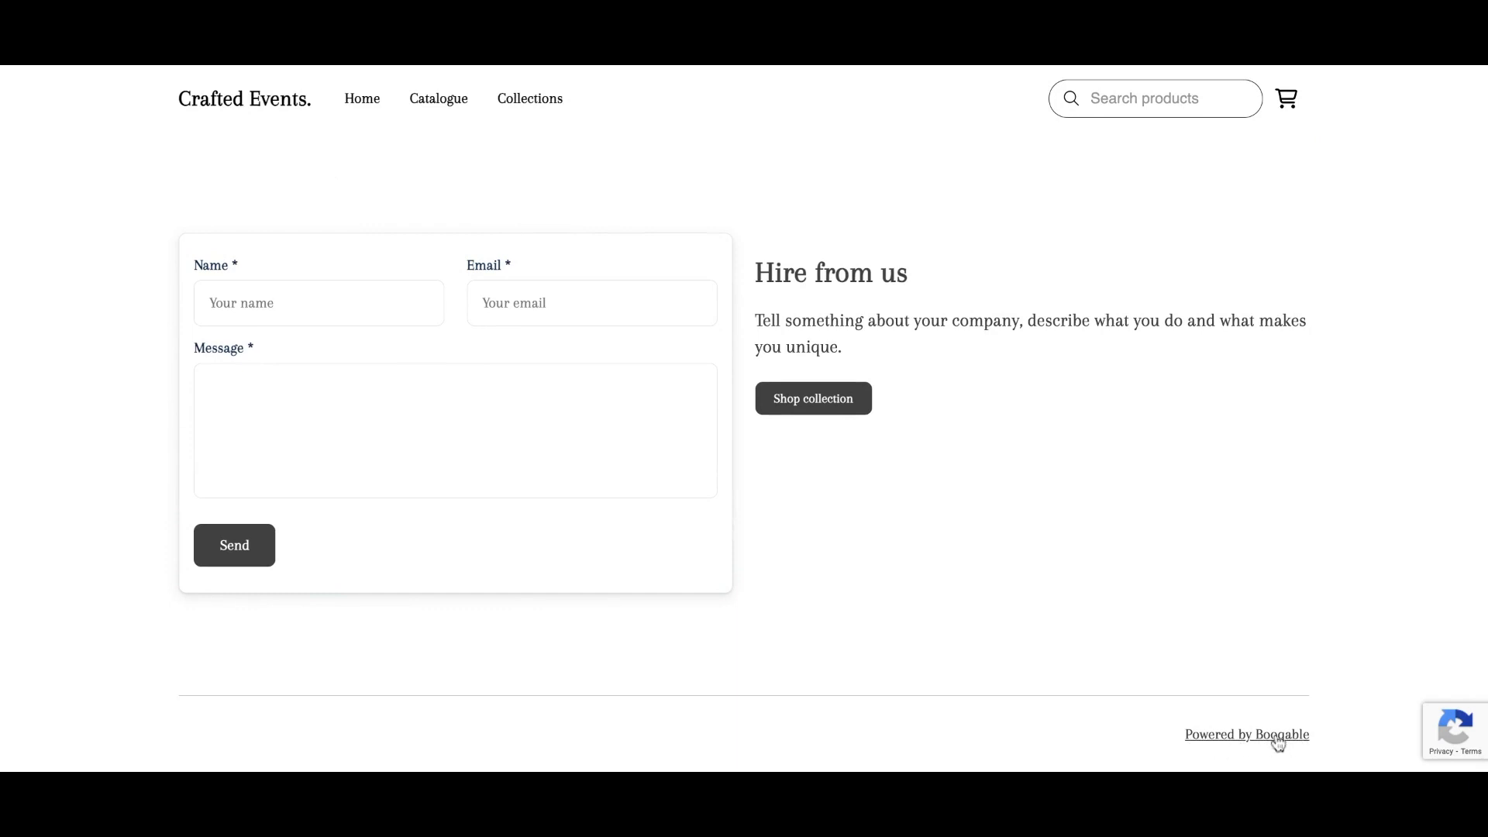
Follow the footer's Powered by Booqable link and browse down the Booqable homepage
{"action": "left_click", "coordinate": [1247, 735]}
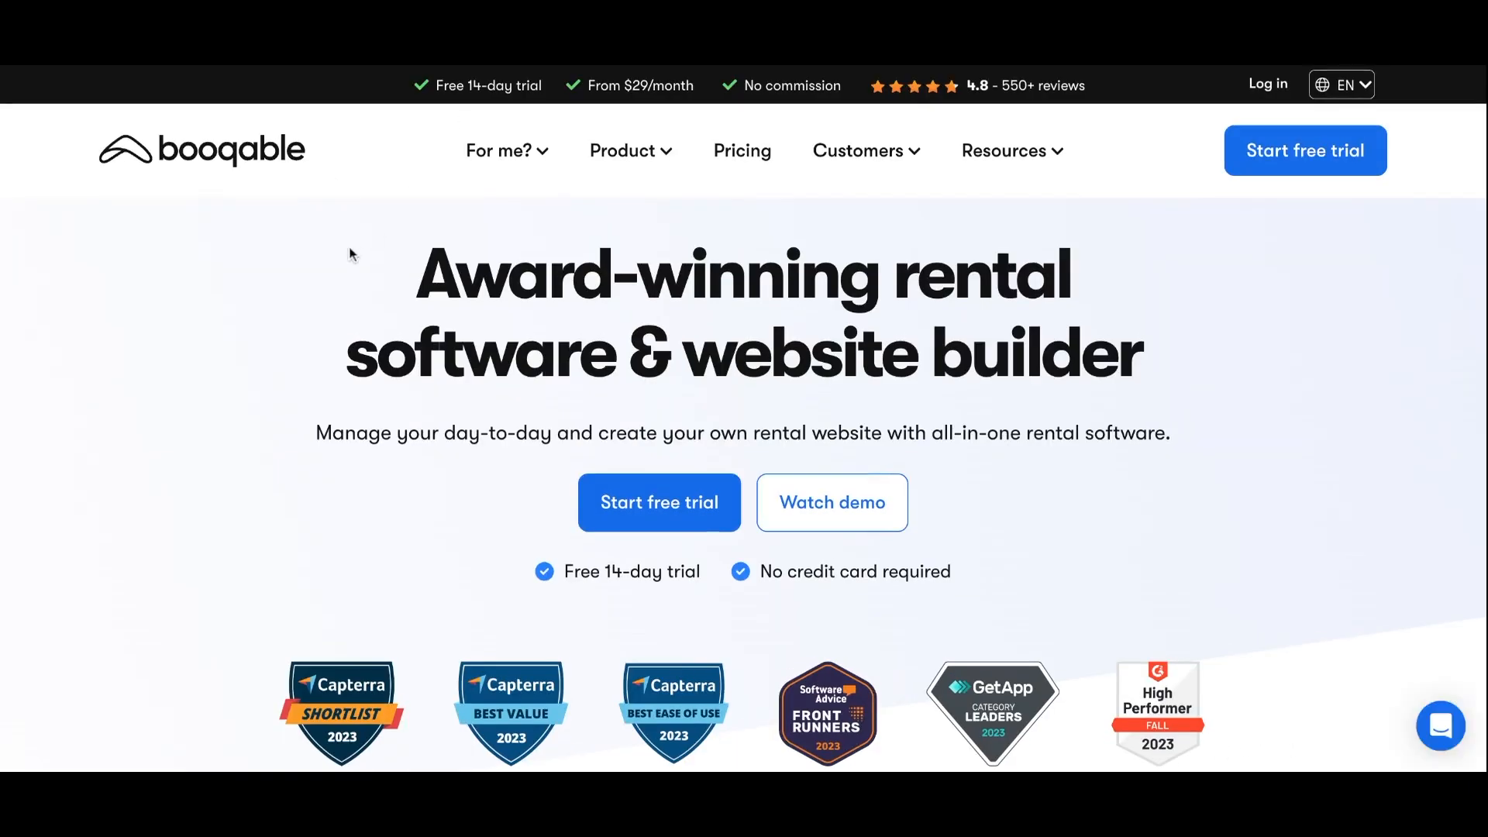
{"action": "scroll", "scroll_direction": "down", "scroll_amount": 3}
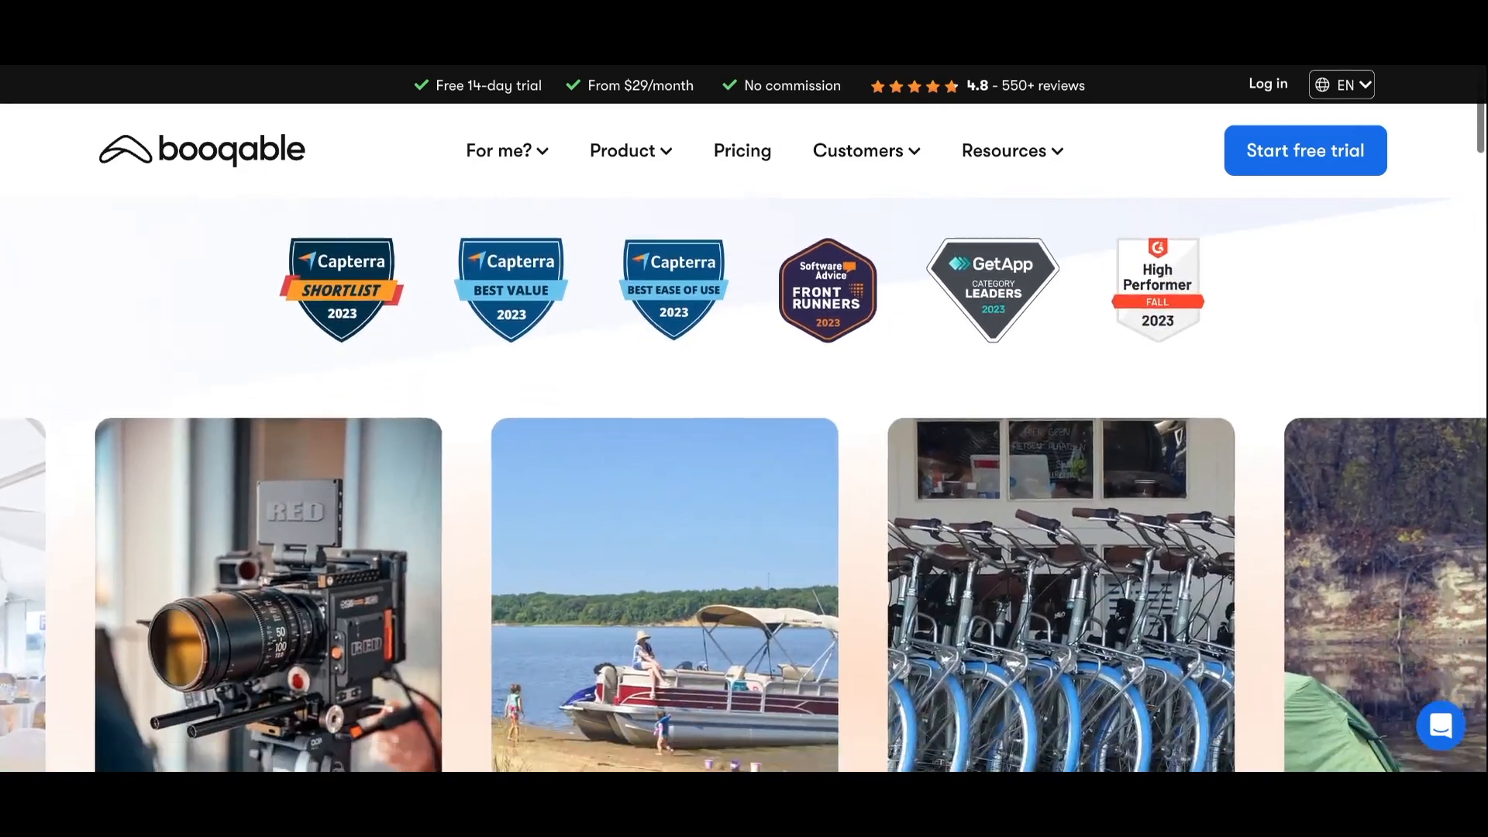
{"action": "scroll", "scroll_direction": "down", "scroll_amount": 3}
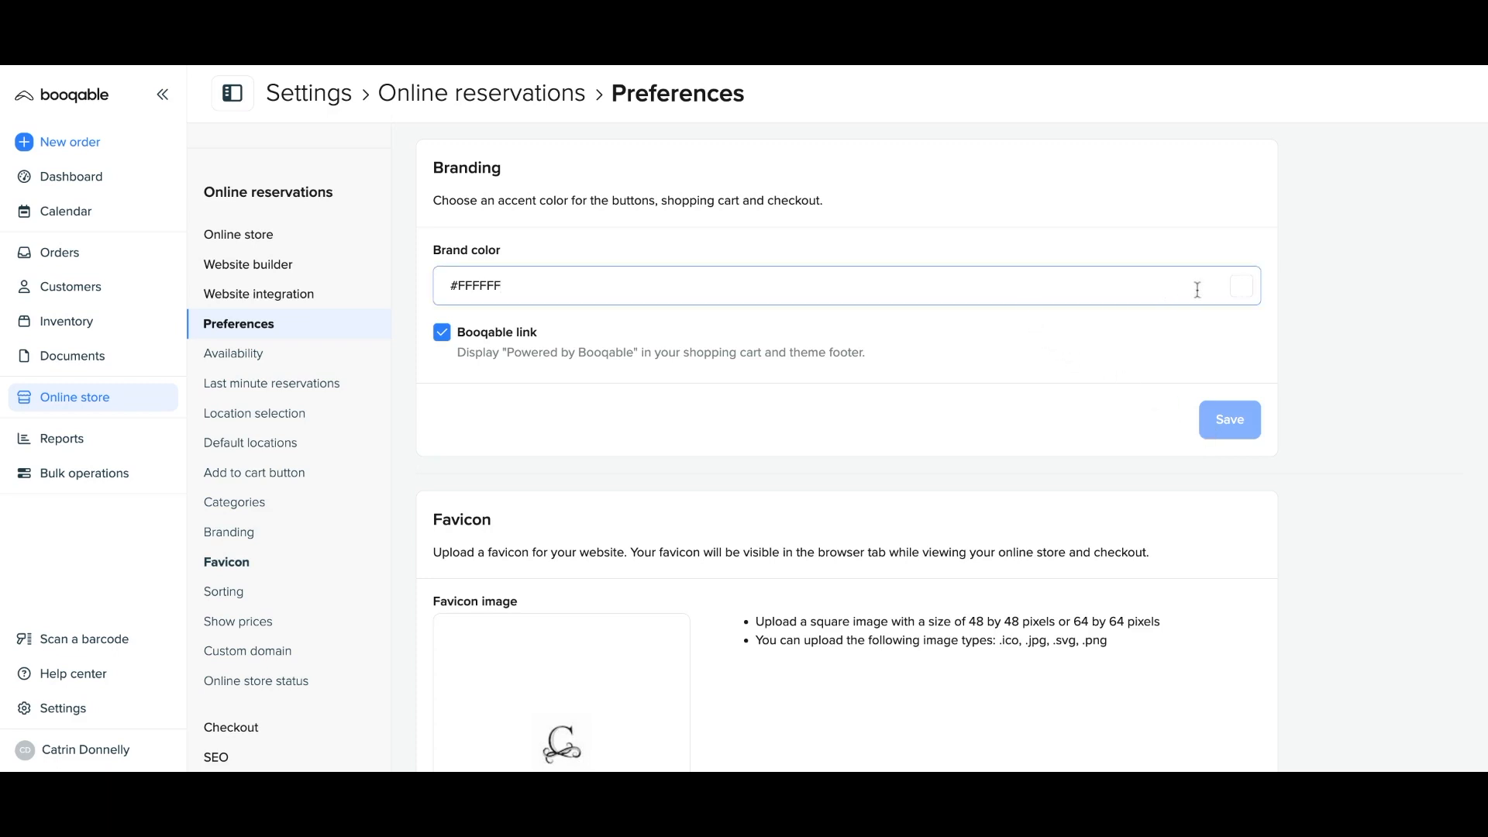
Pick the dark grey #555555 swatch as the brand colour and save it
{"action": "left_click", "coordinate": [1240, 285]}
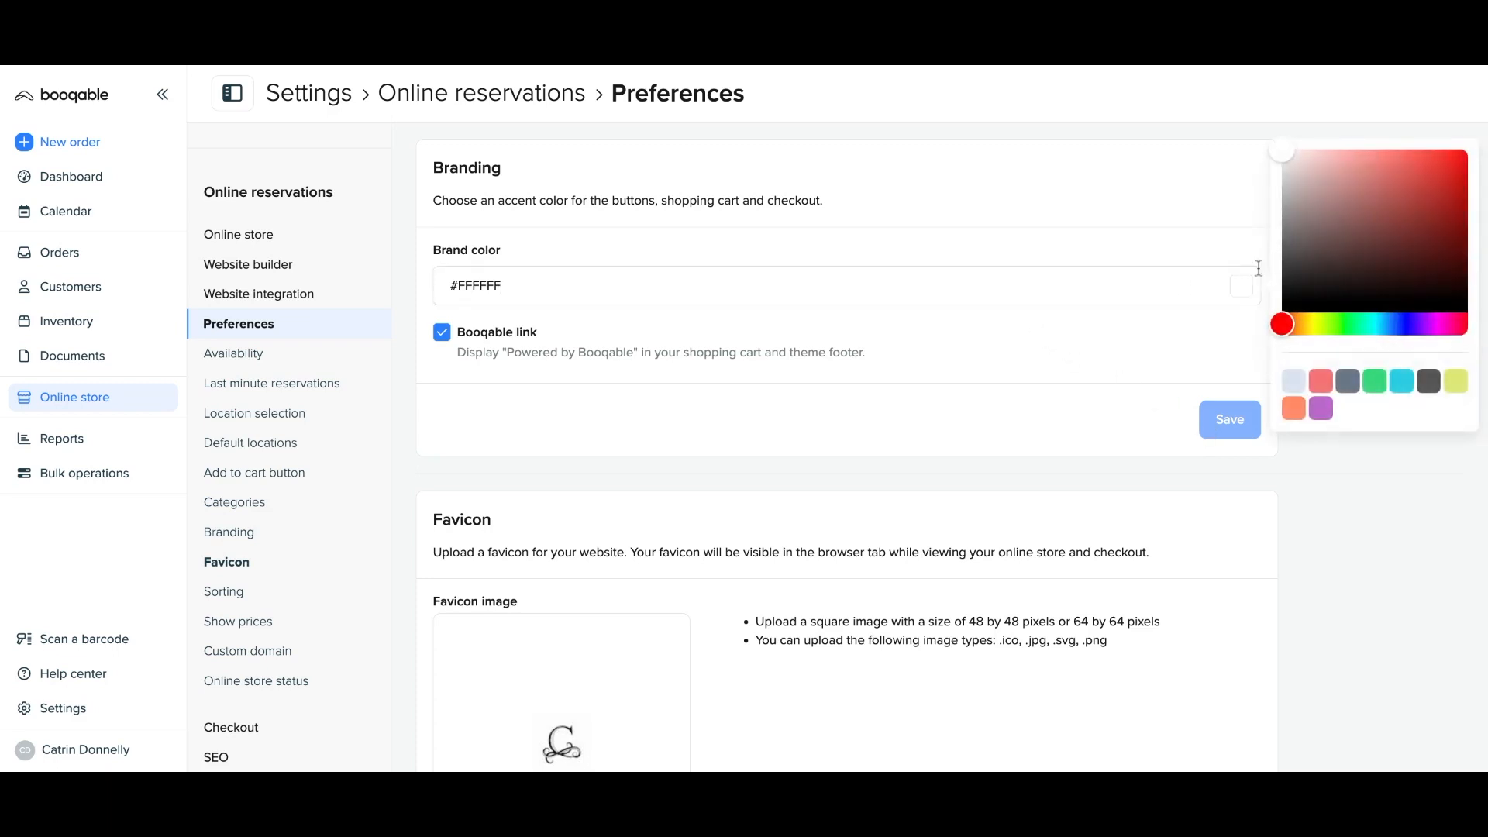
{"action": "mouse_move", "coordinate": [1308, 334]}
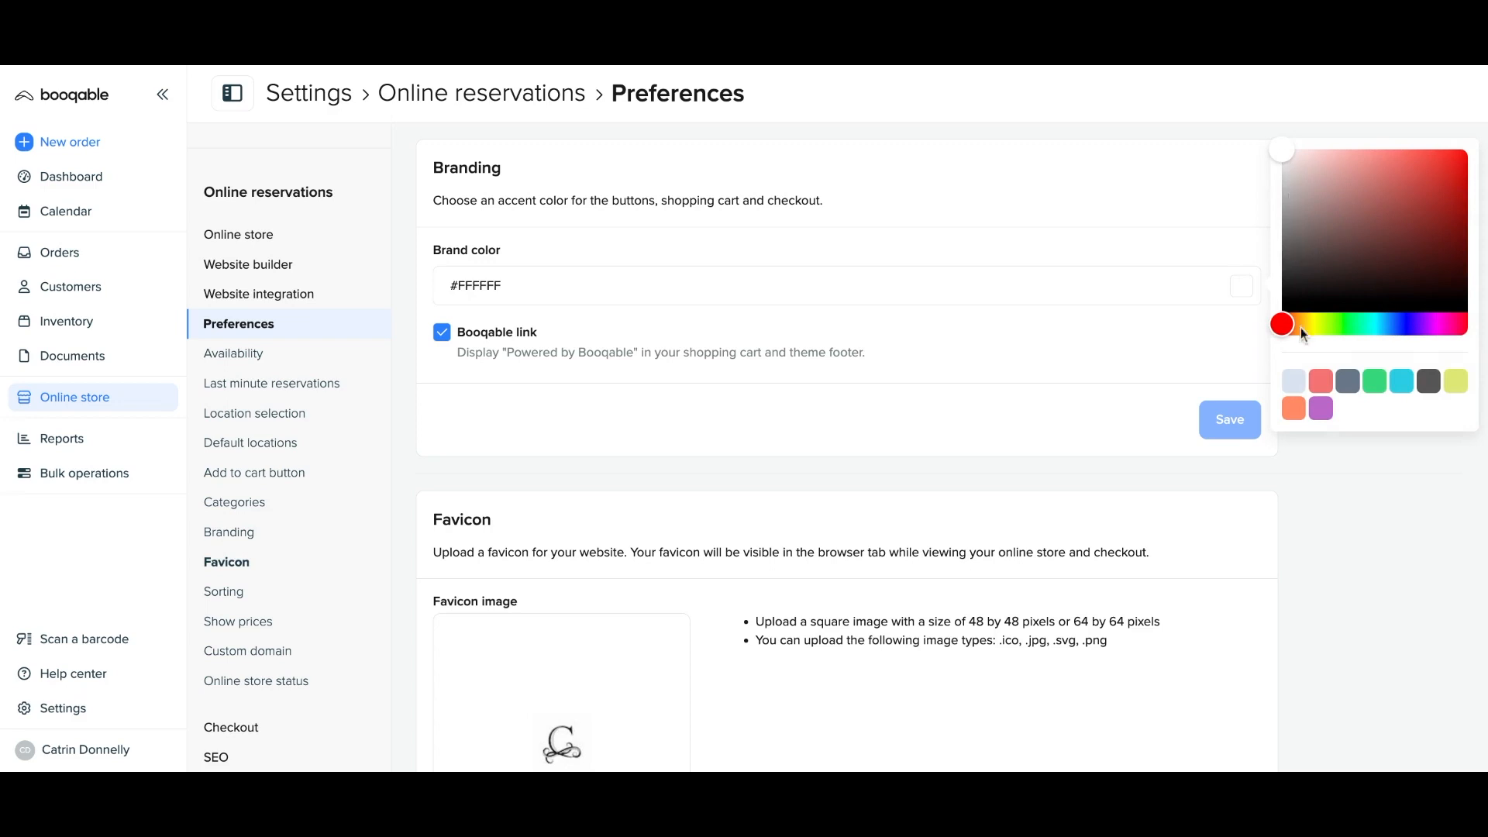
{"action": "left_click", "coordinate": [1426, 382]}
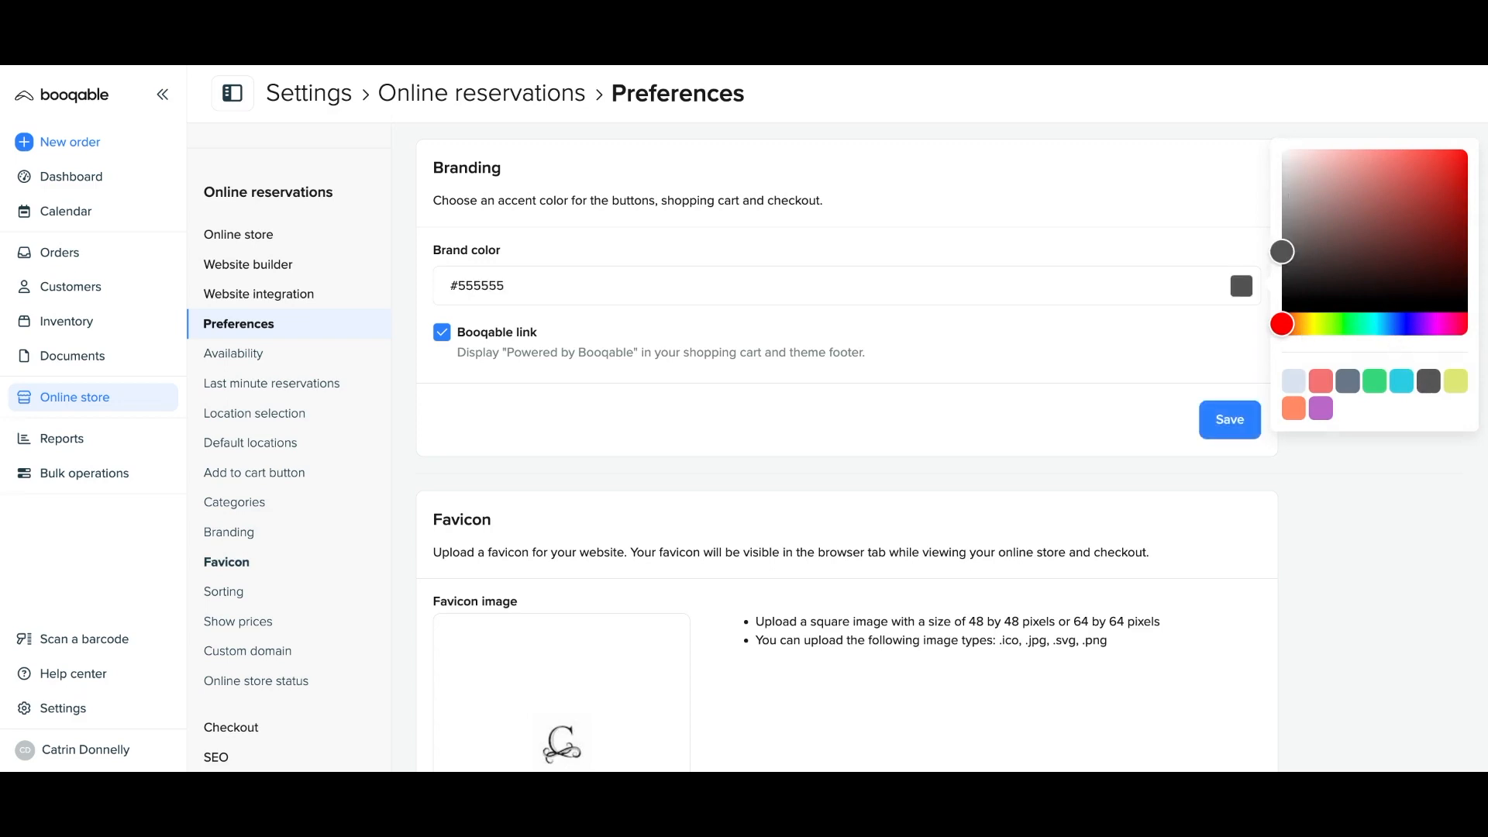
{"action": "left_click", "coordinate": [1229, 420]}
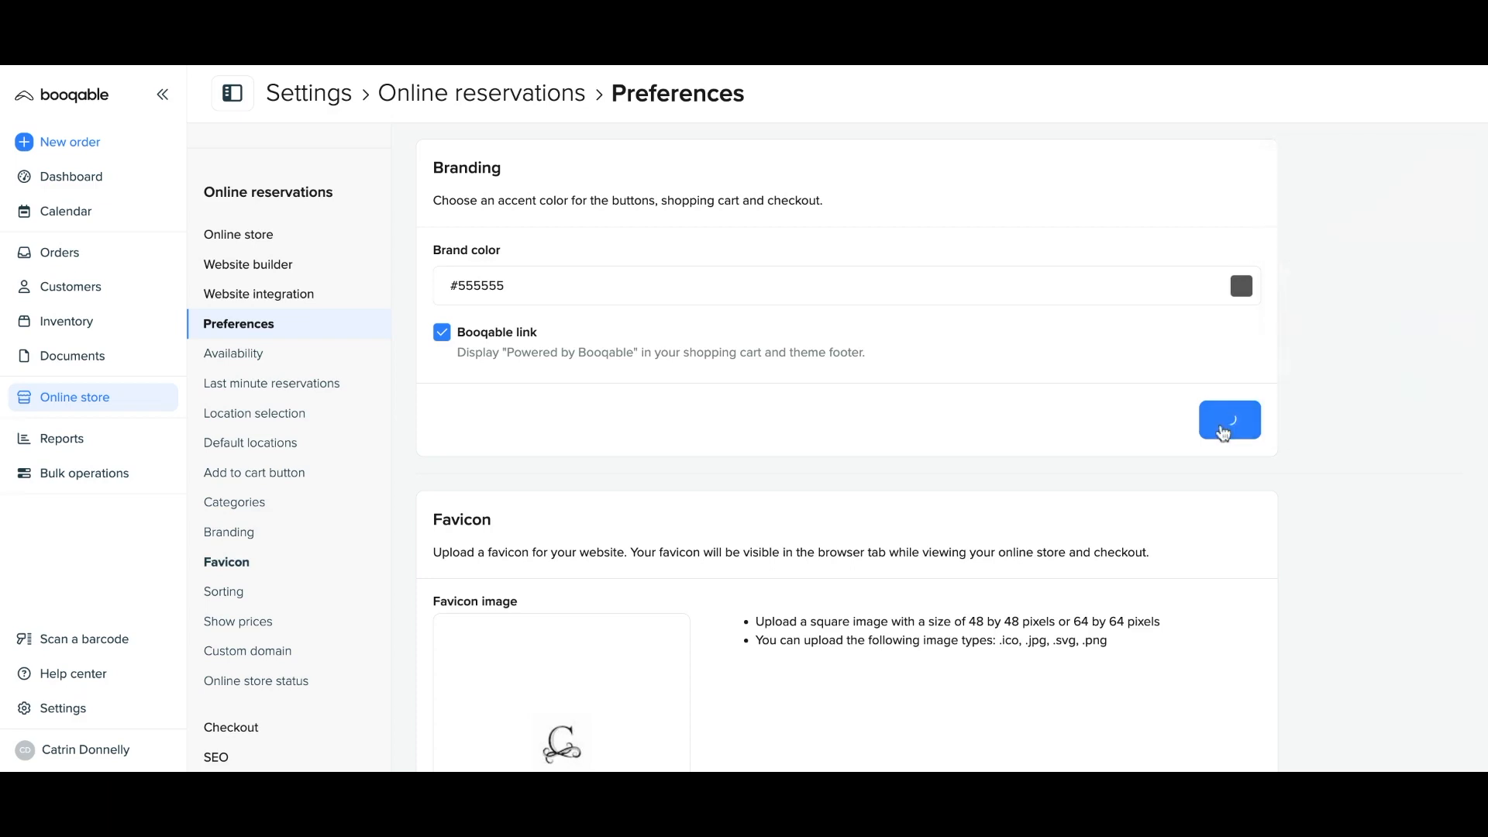
{"action": "left_click", "coordinate": [1230, 420]}
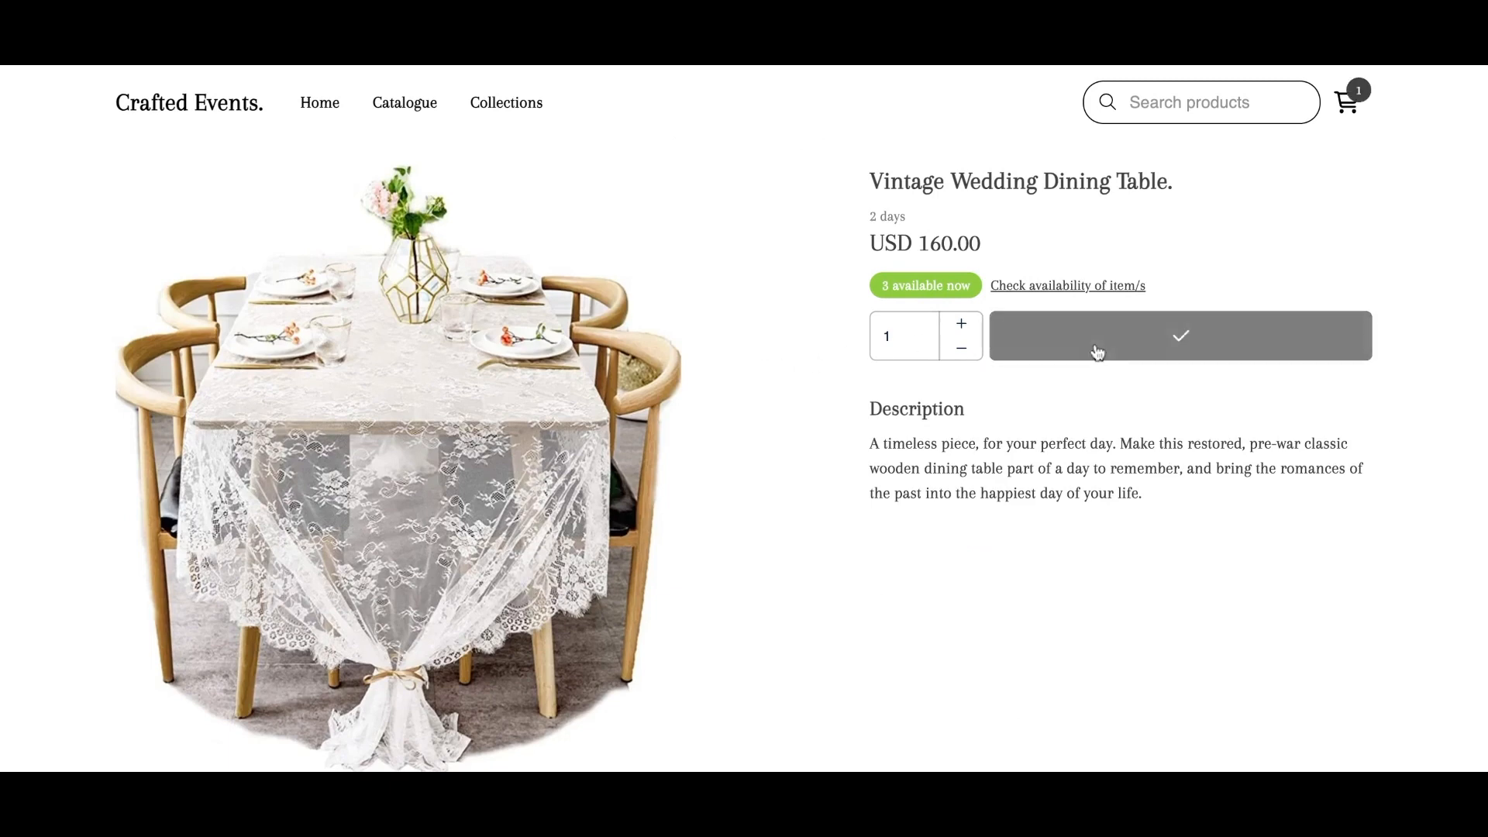
Open the booking cart and proceed to checkout for the Vintage Wedding Dining Table
{"action": "left_click", "coordinate": [1180, 335]}
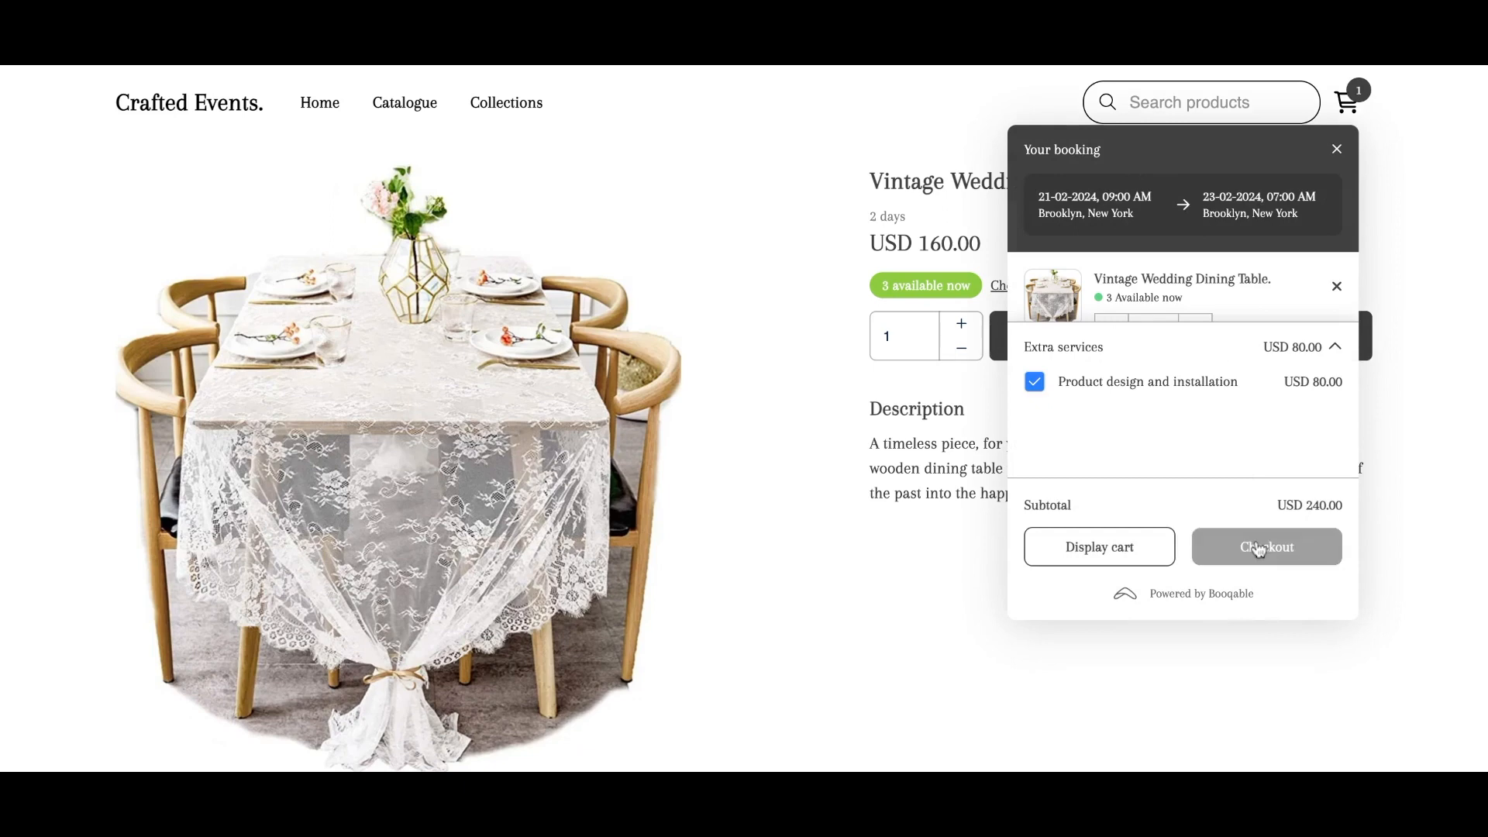
{"action": "left_click", "coordinate": [1266, 546]}
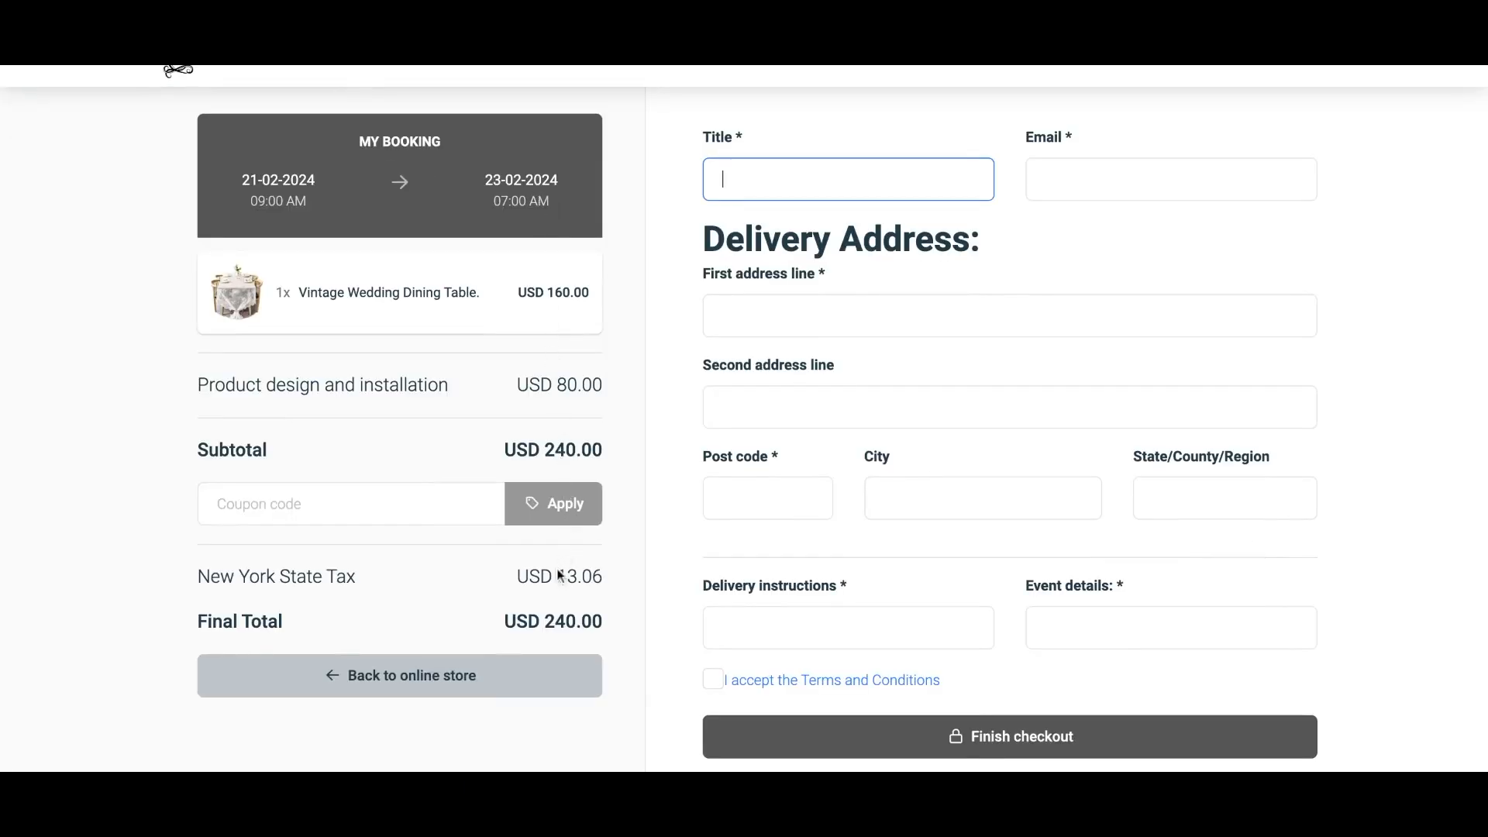
{"action": "mouse_move", "coordinate": [561, 165]}
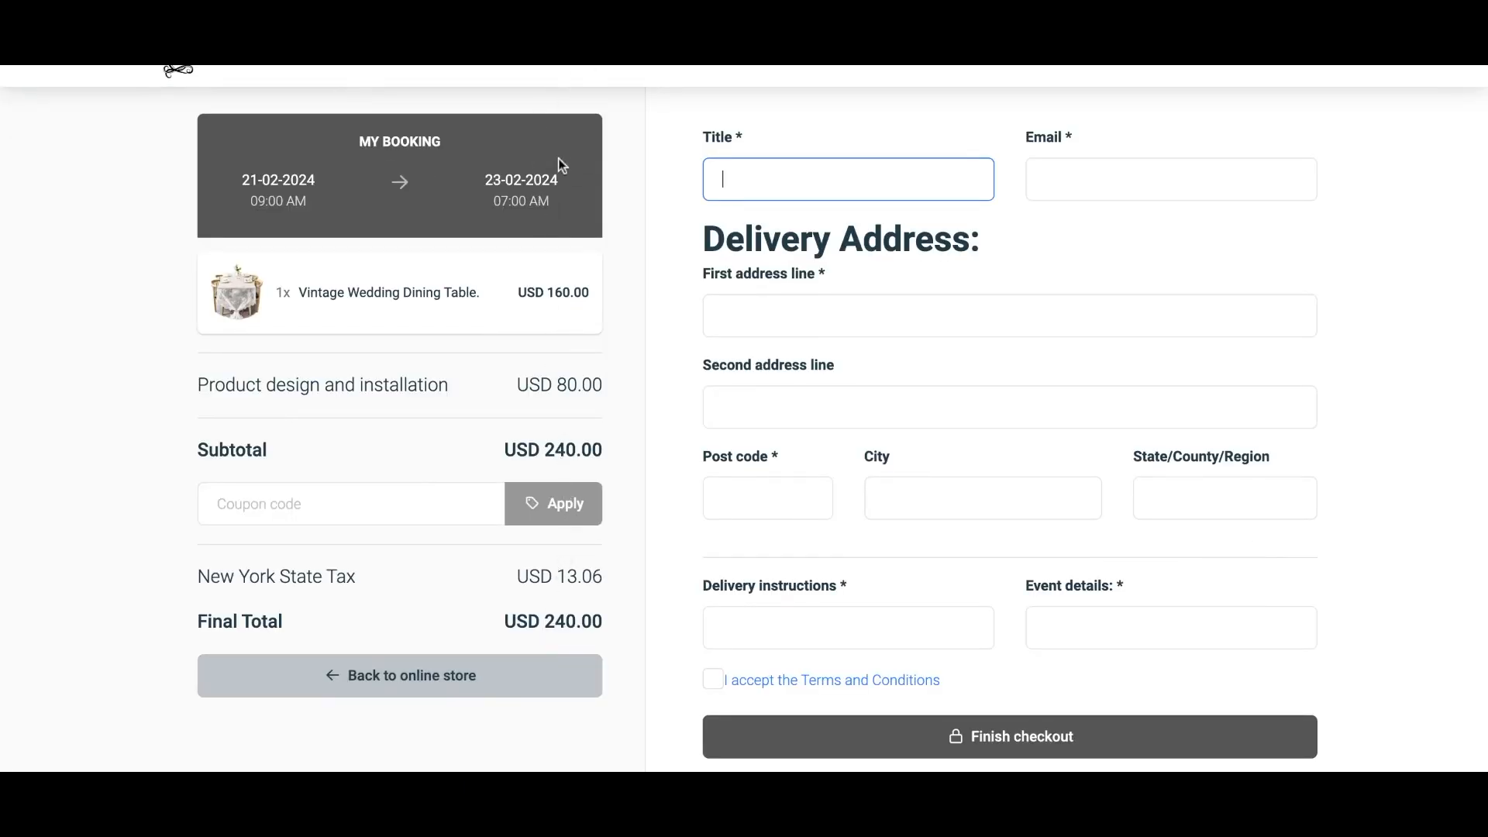
{"action": "mouse_move", "coordinate": [792, 736]}
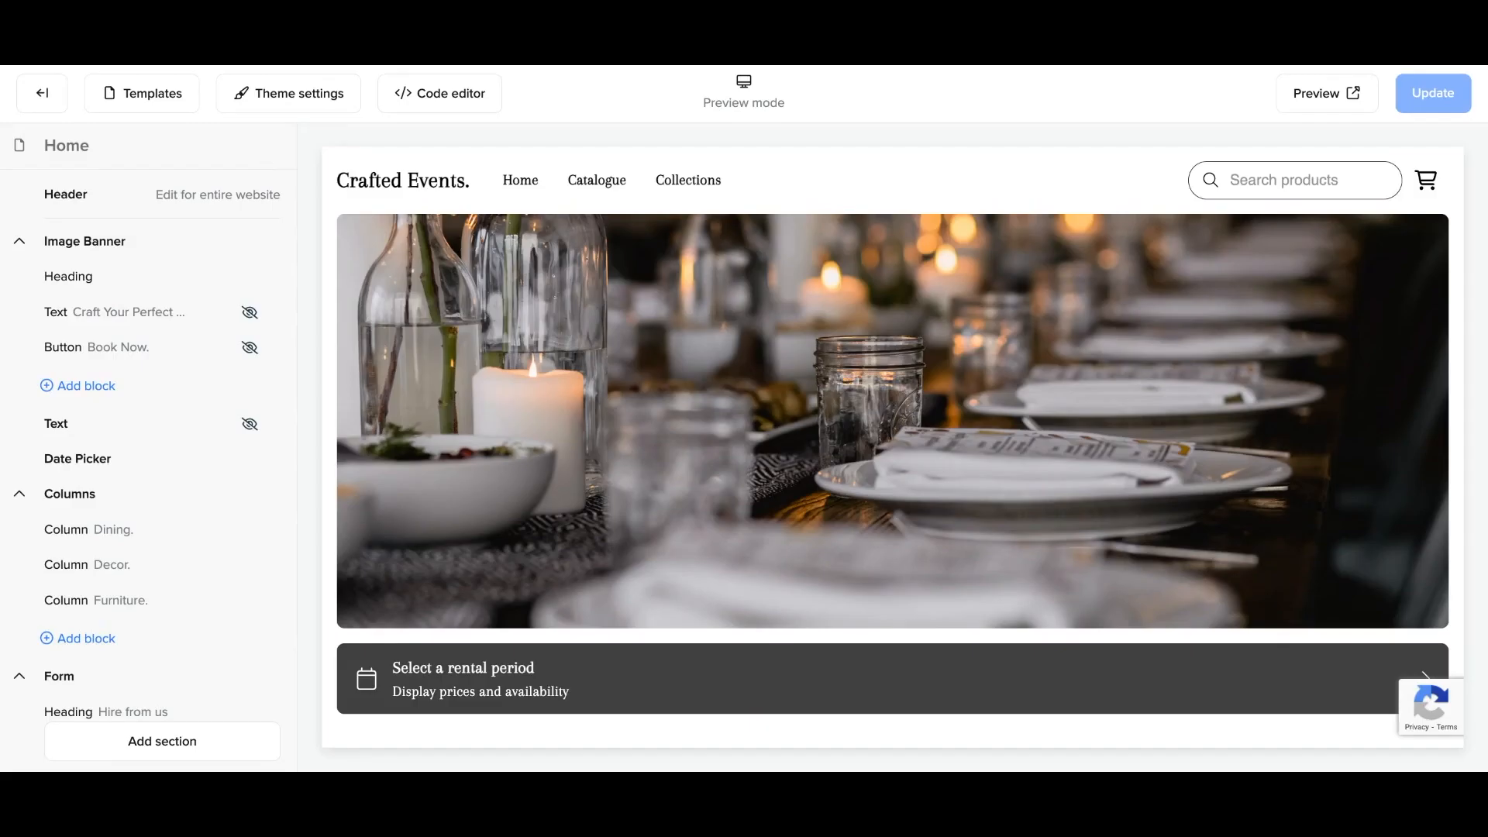
Open Theme settings > Colors in the website builder
{"action": "left_click", "coordinate": [289, 93]}
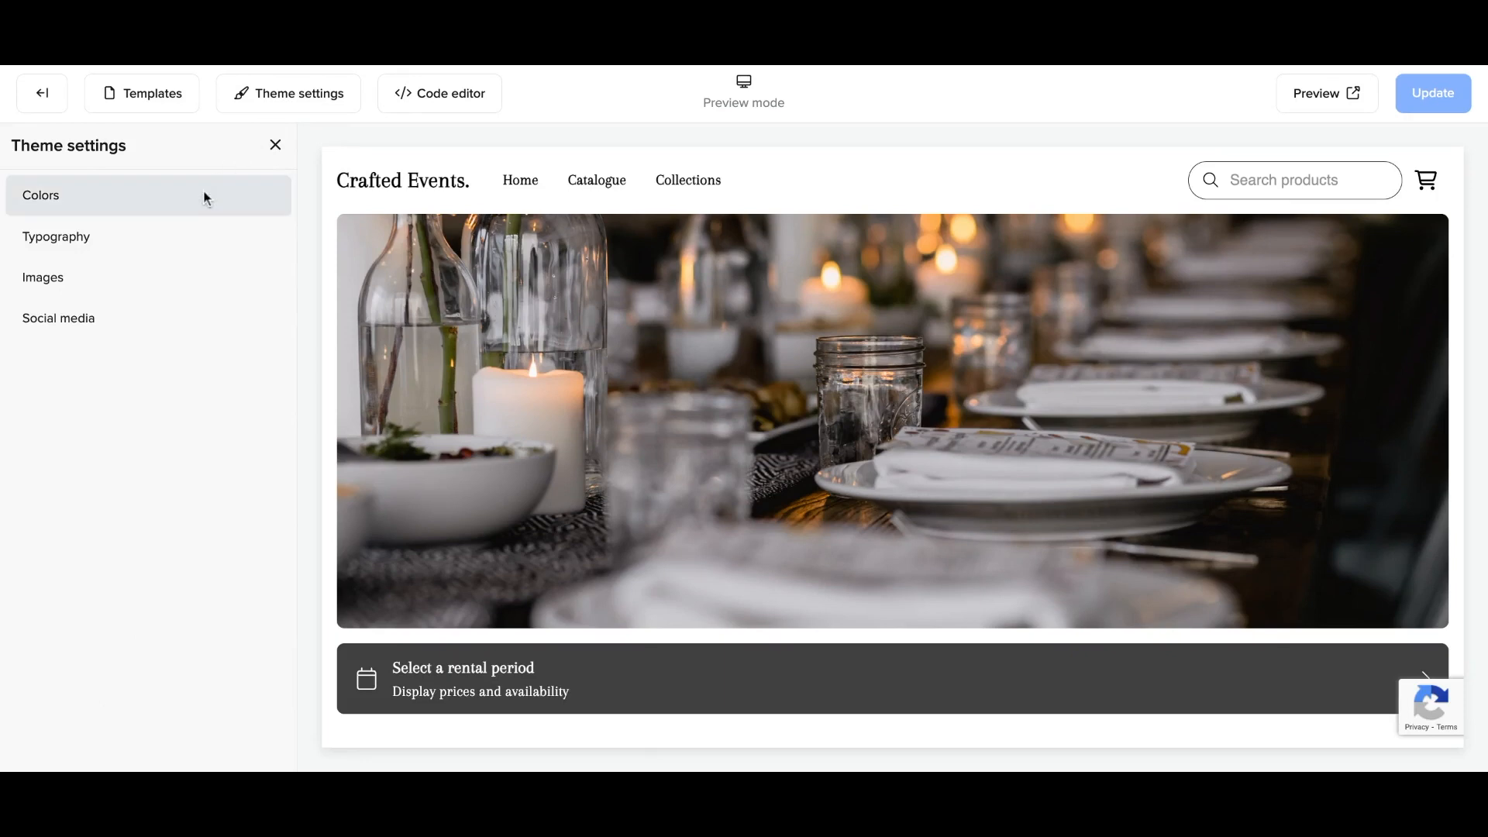
{"action": "left_click", "coordinate": [41, 195]}
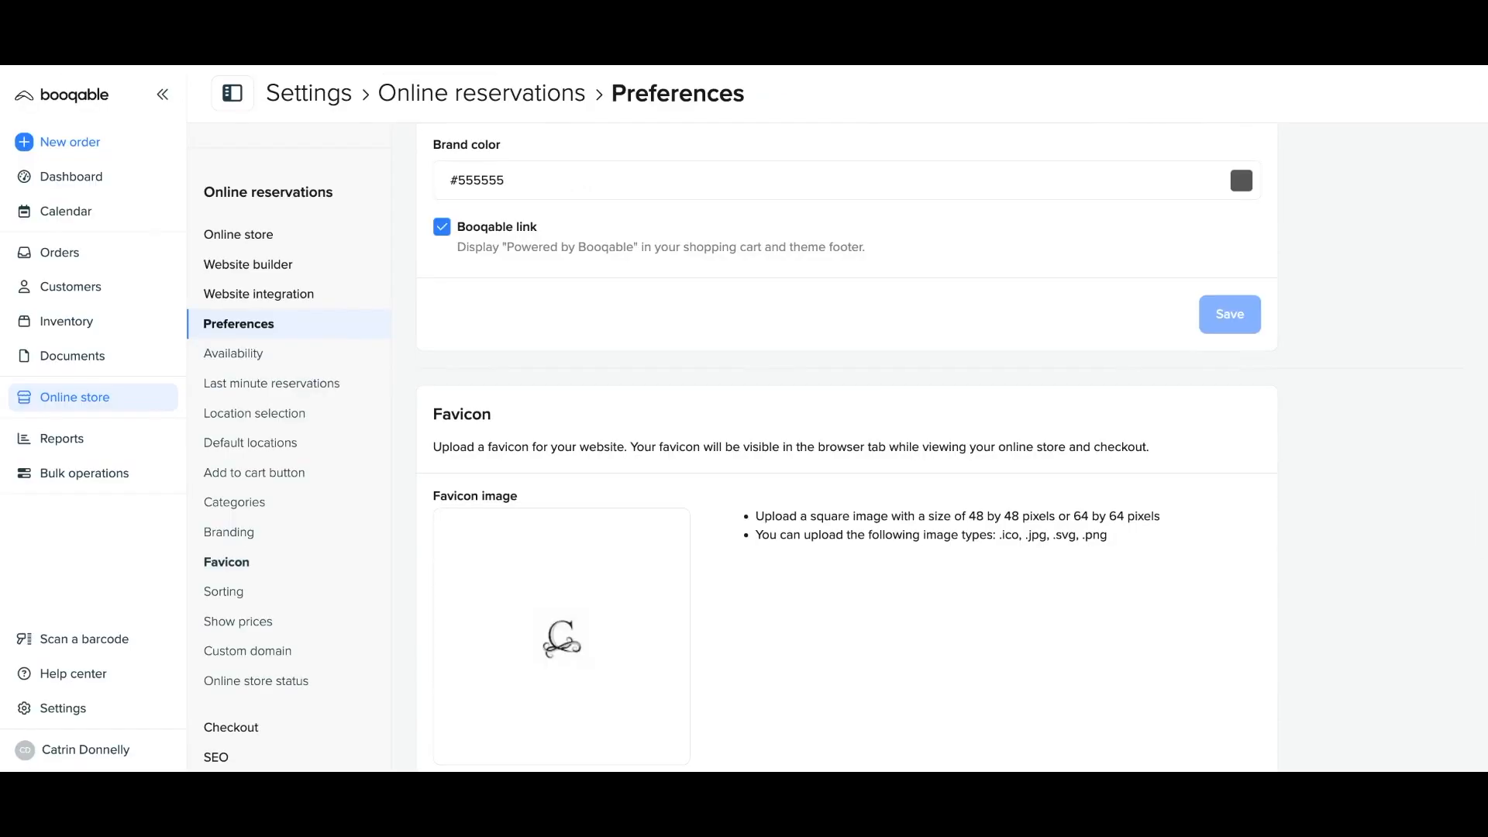
{"action": "mouse_move", "coordinate": [1407, 66]}
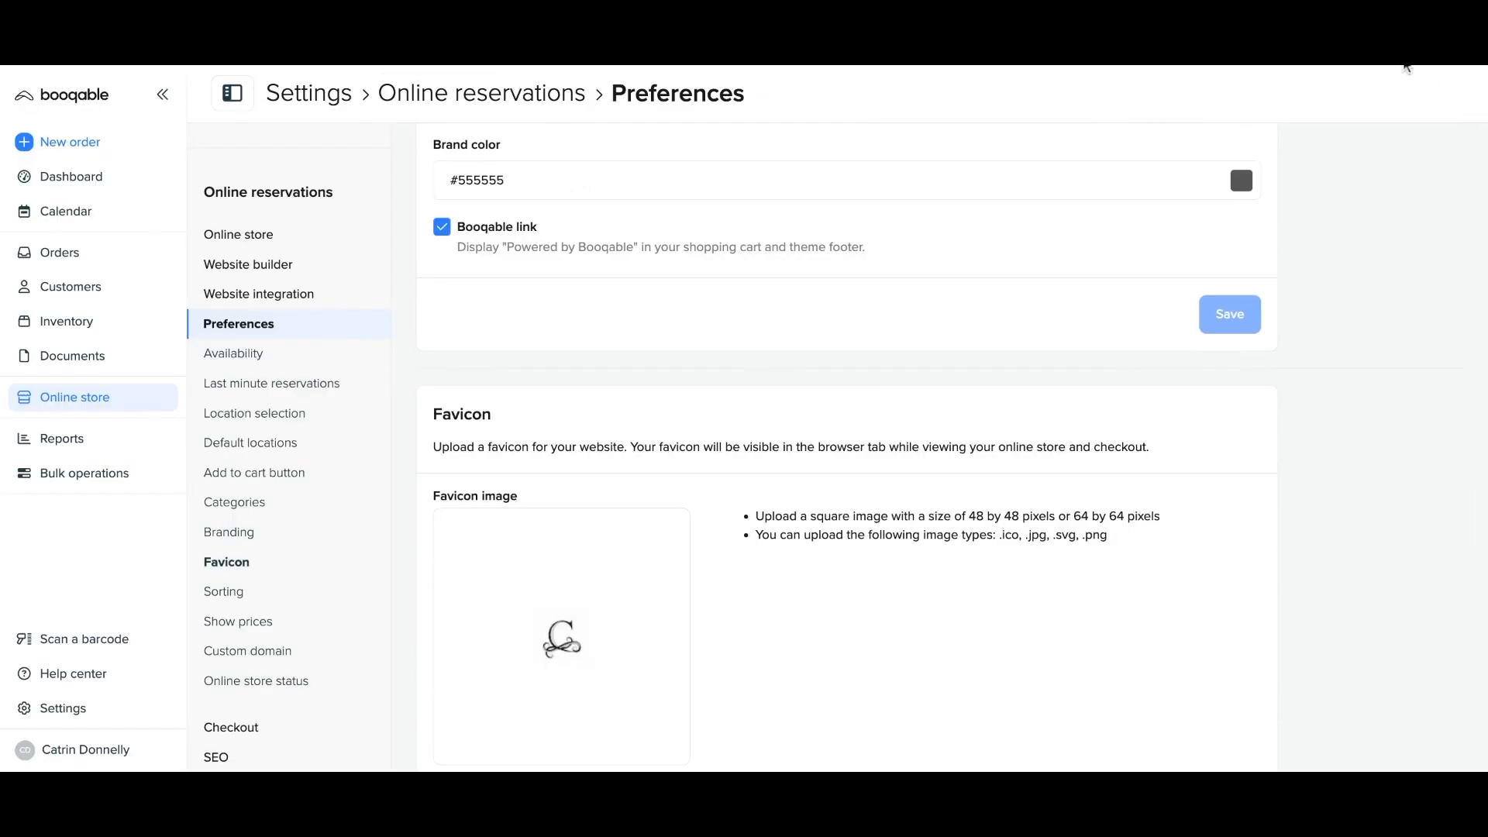